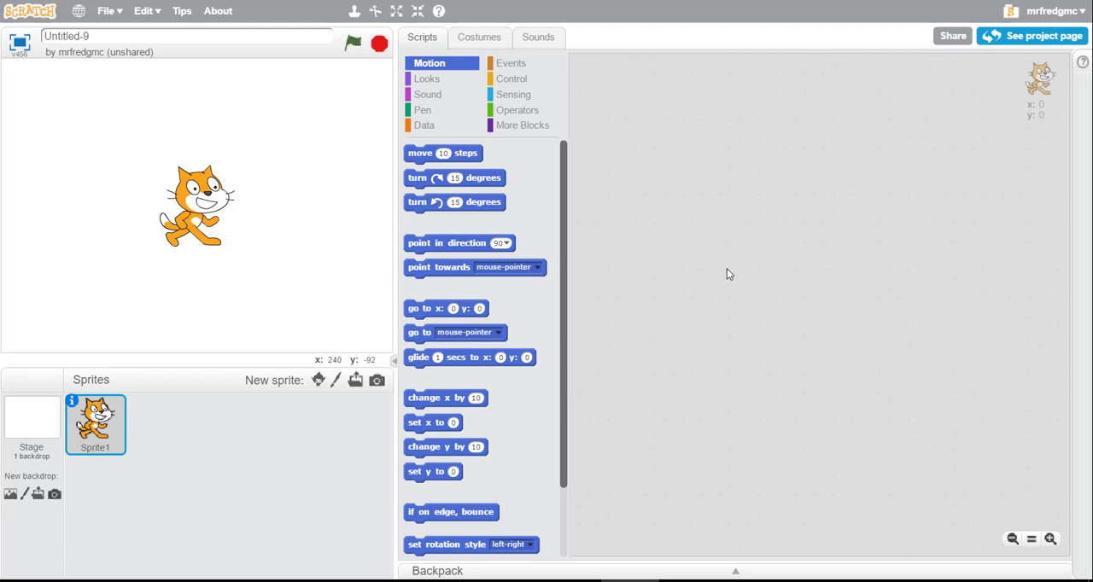
mouse_move(718, 230)
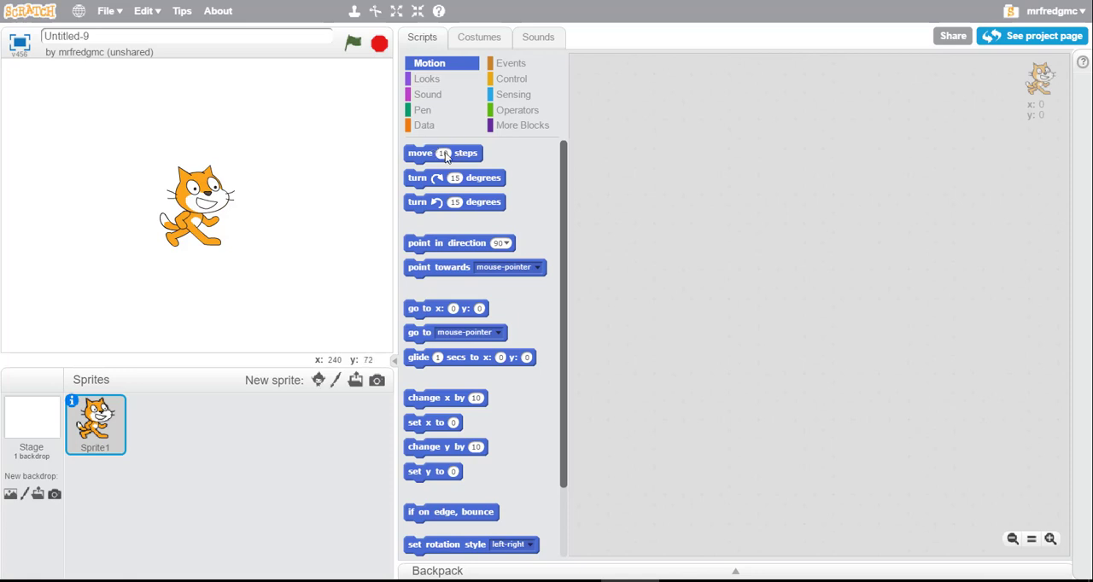
mouse_move(445, 154)
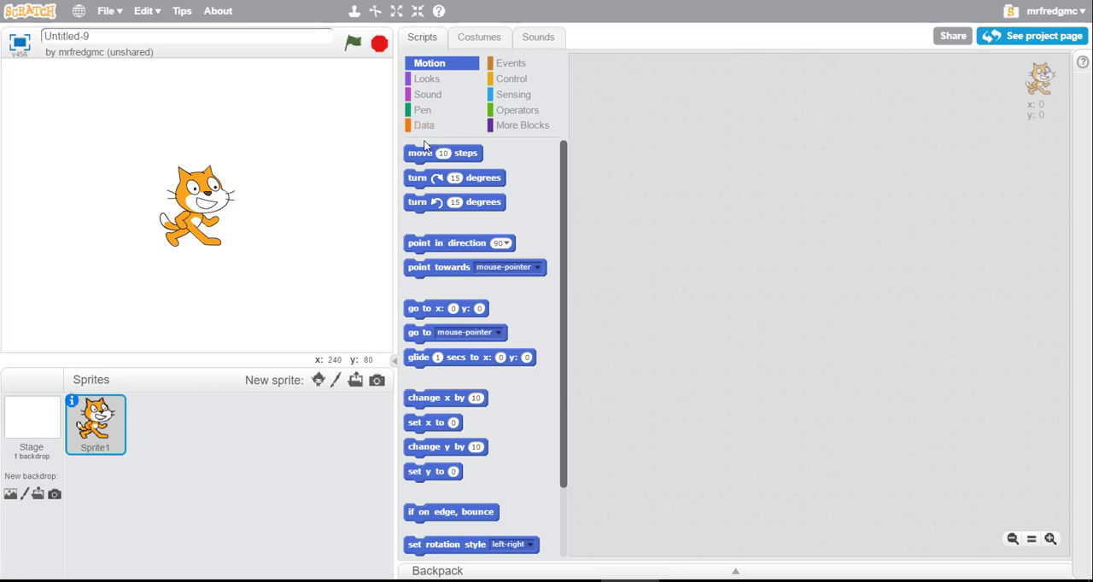
mouse_move(291, 194)
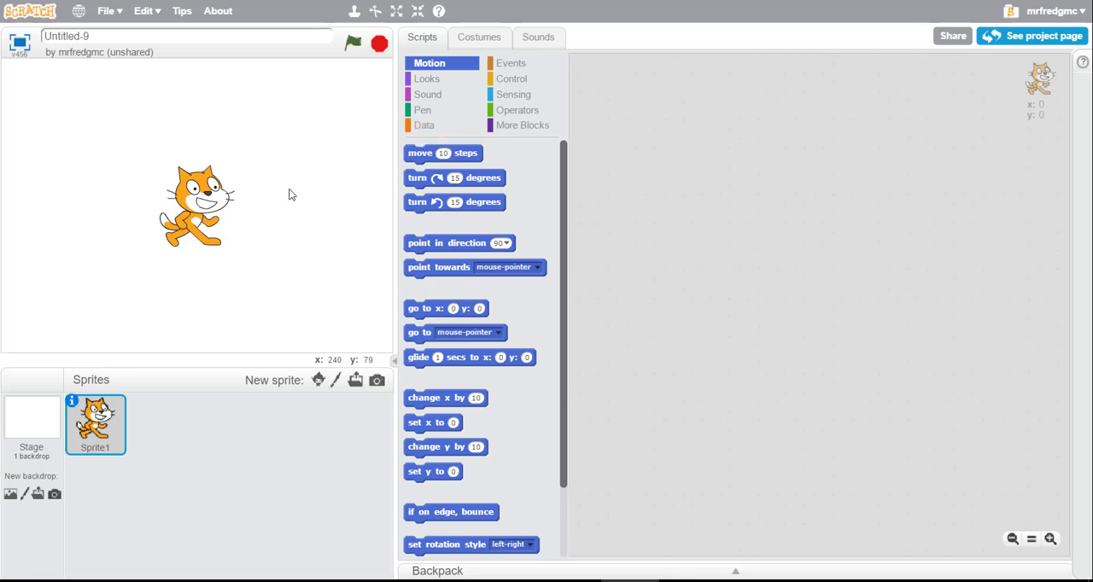
mouse_move(347, 139)
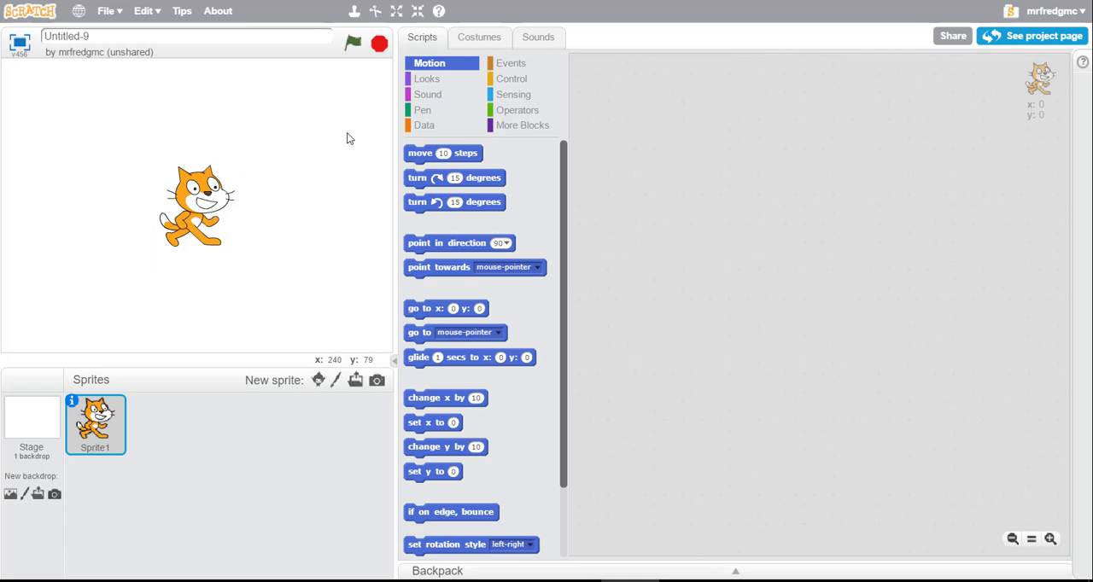
mouse_move(151, 298)
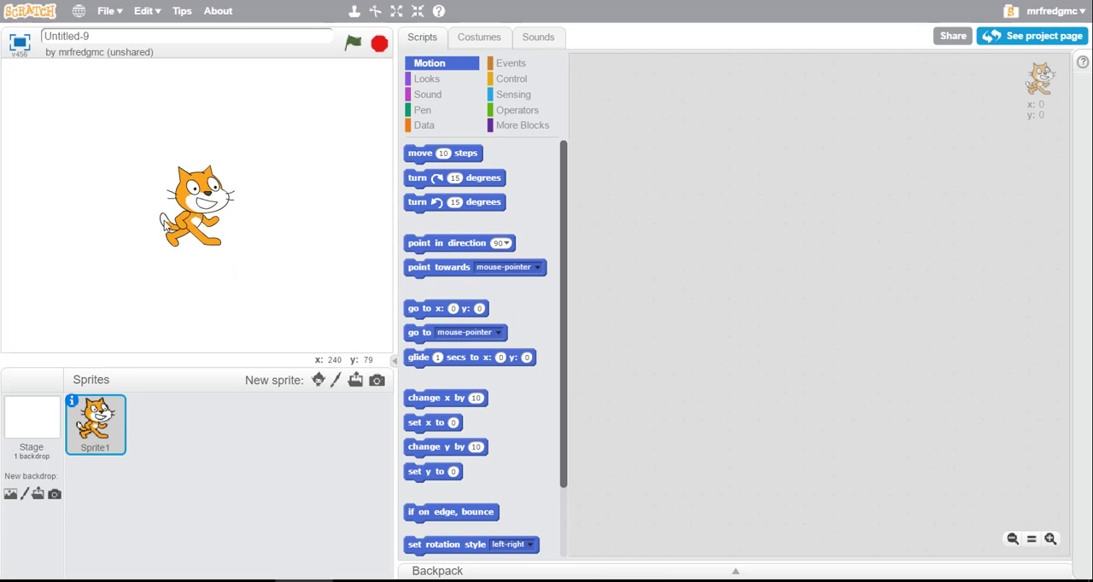
mouse_move(208, 298)
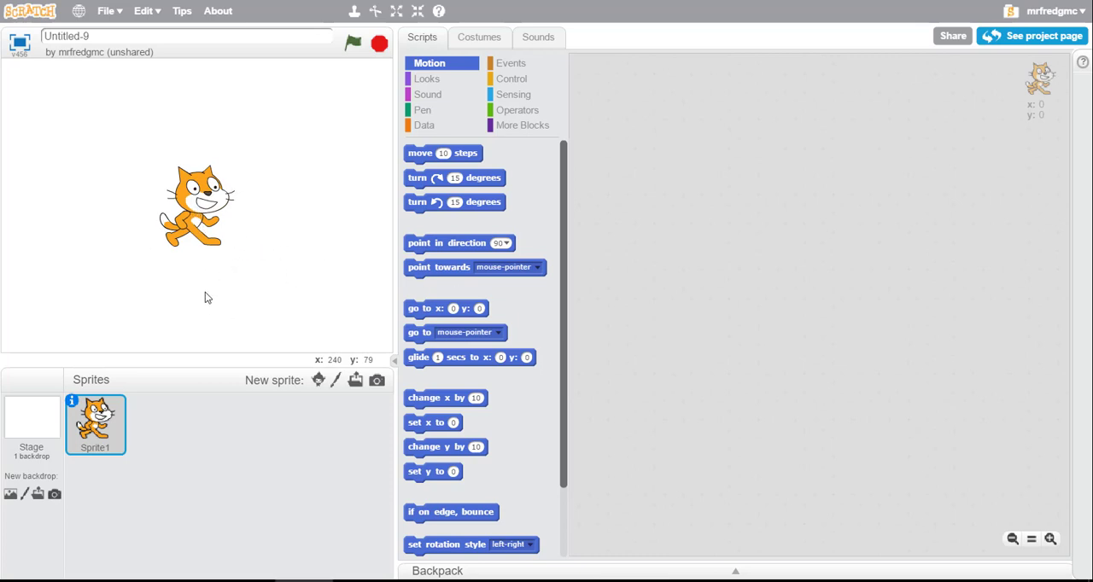
mouse_move(549, 180)
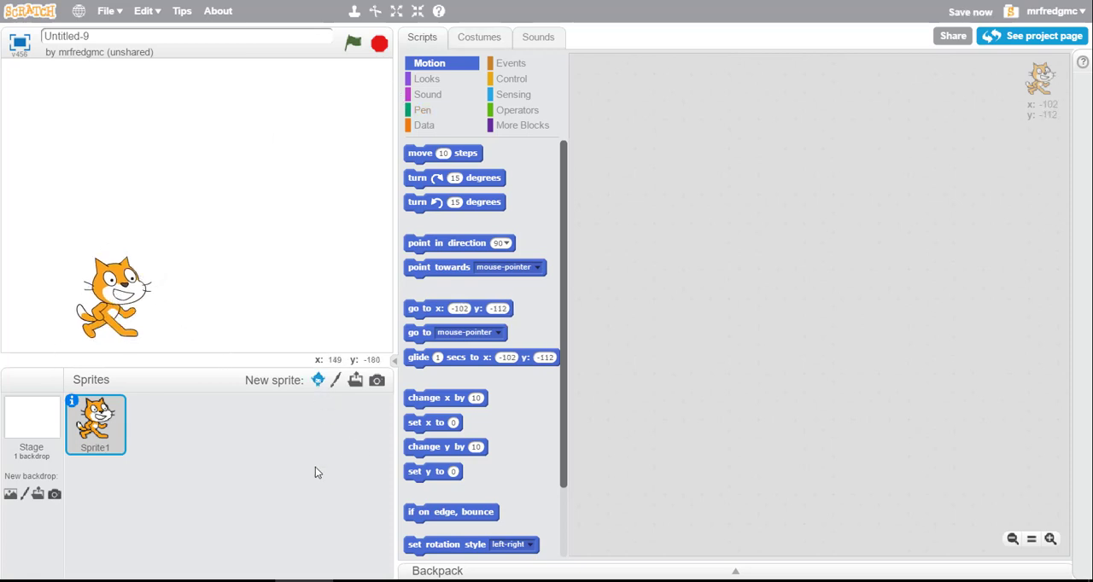
mouse_move(320, 387)
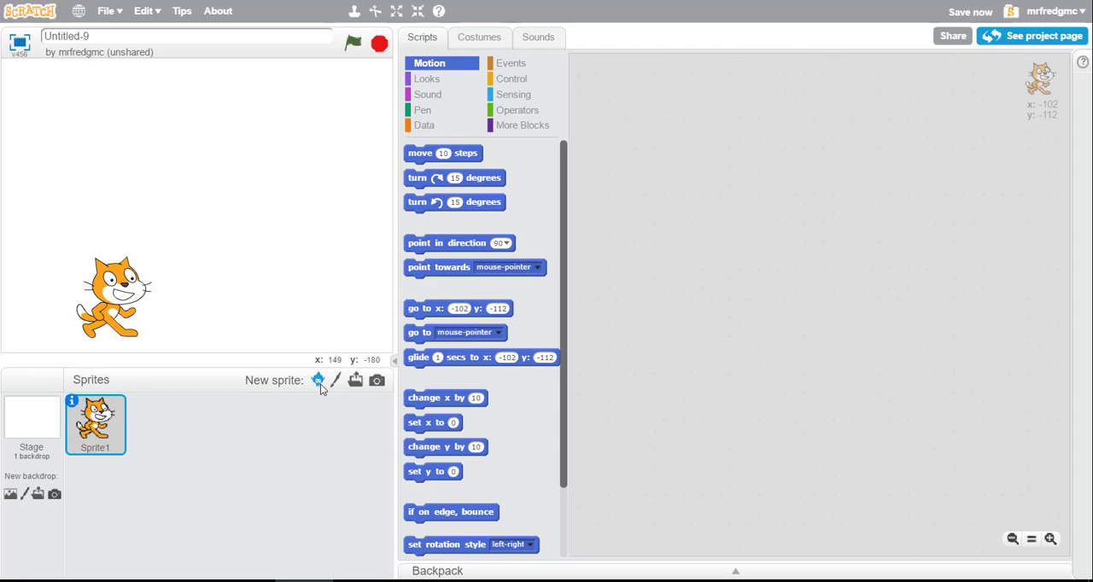
Add the Crab sprite from the Scratch sprite library to the stage
left_click(318, 380)
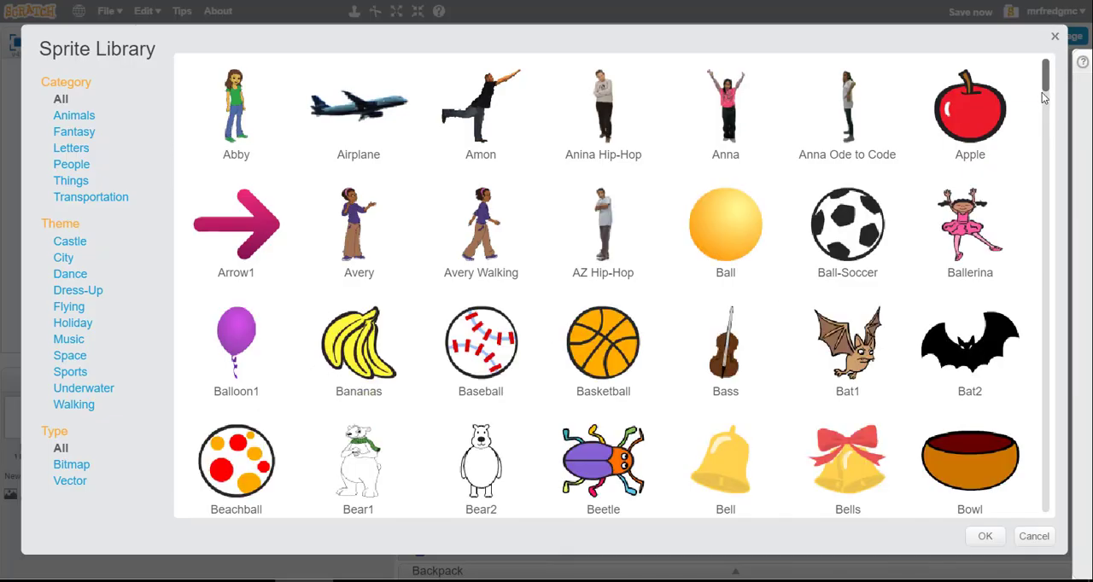
mouse_move(1048, 98)
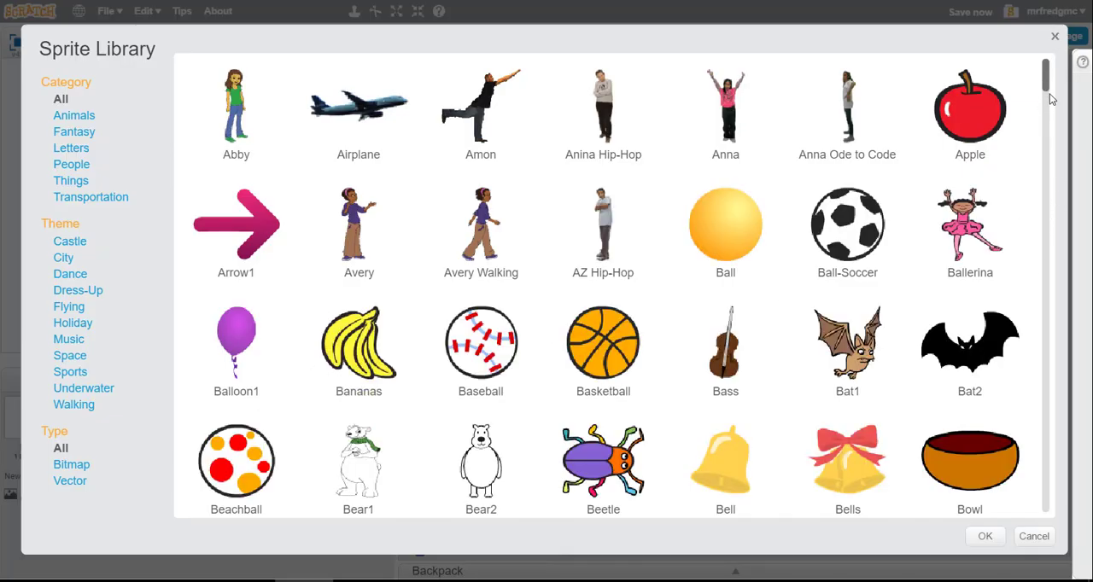
scroll("down", 3)
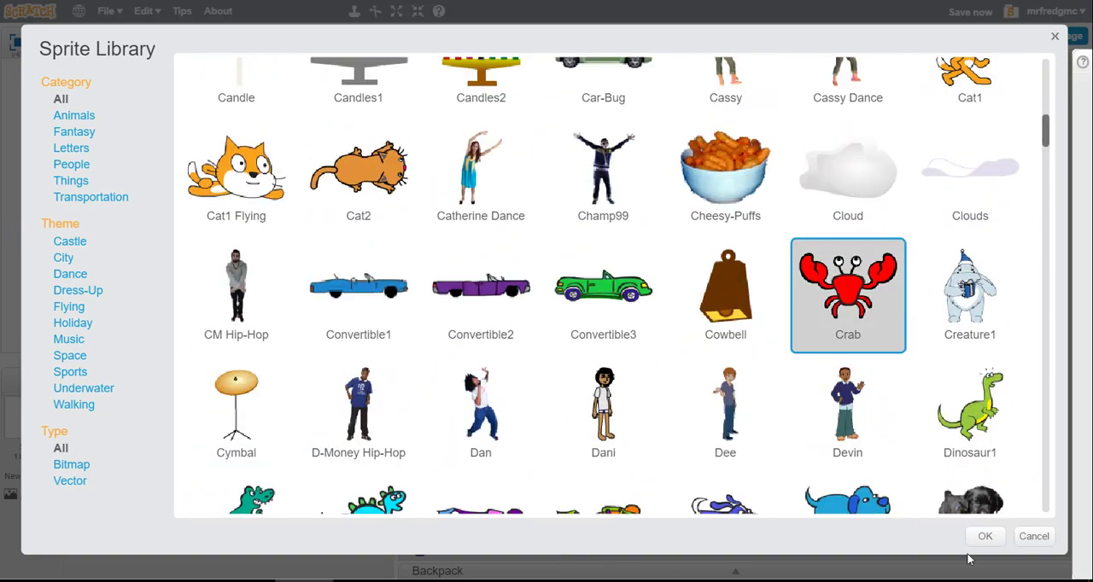
left_click(984, 536)
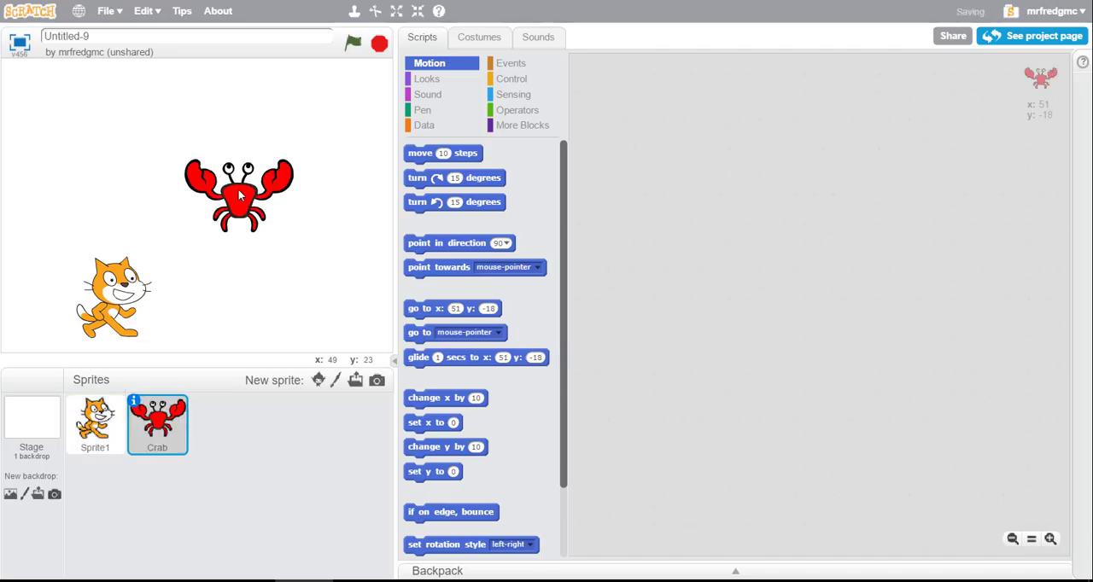
Drag the crab down beside the cat and give it a 'when flag clicked, hide' script
left_click_drag(239, 195, 247, 294)
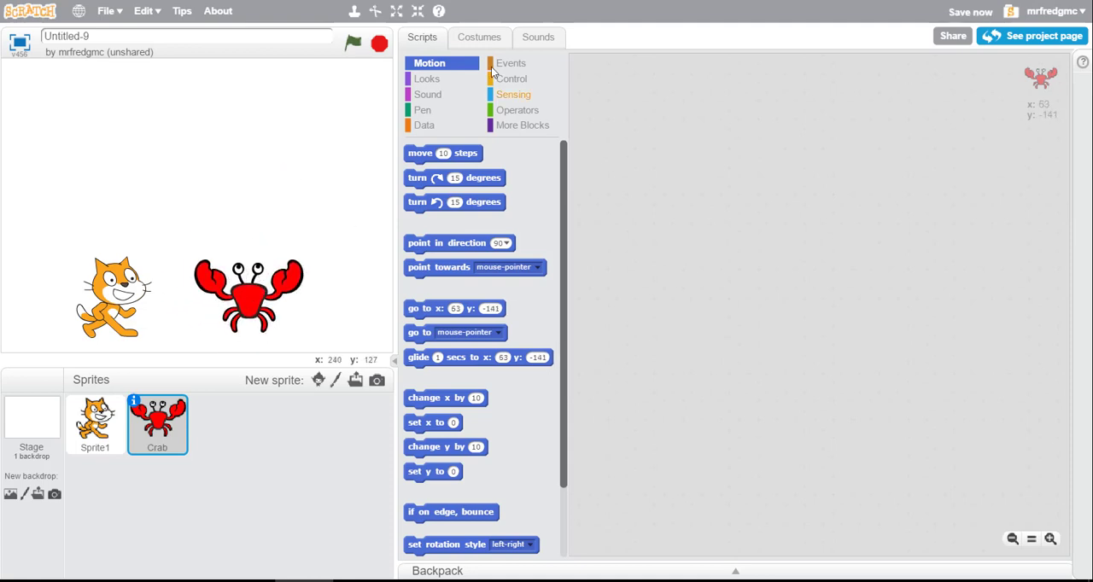
left_click(510, 62)
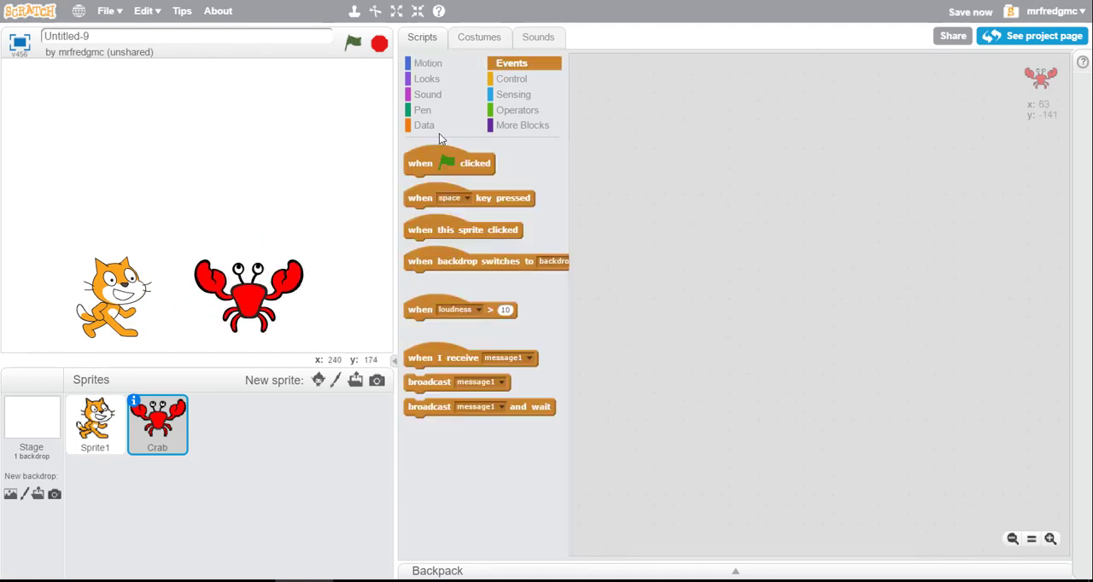
left_click_drag(448, 163, 693, 115)
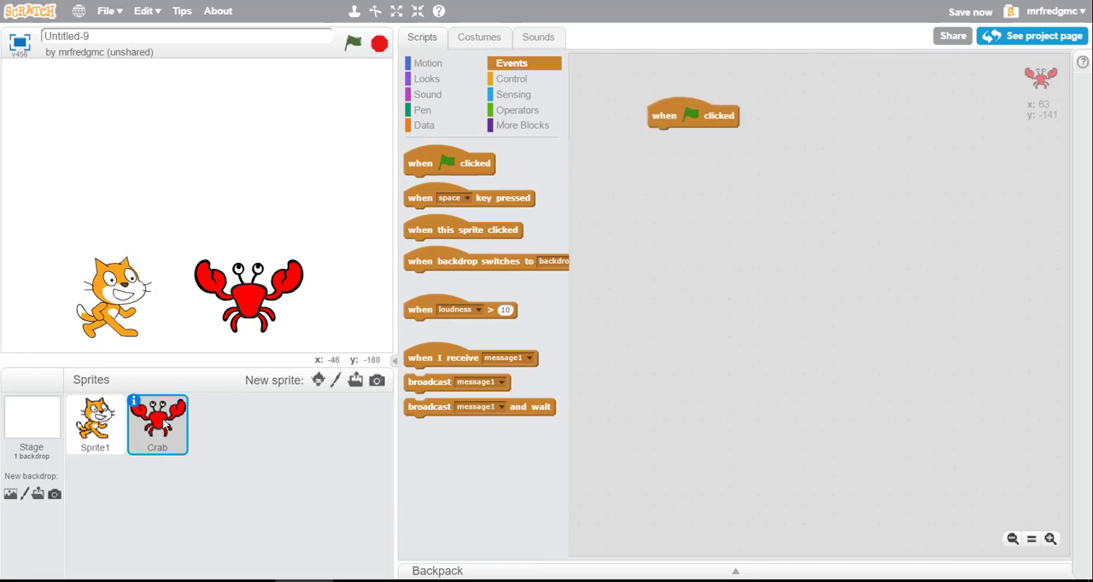
mouse_move(433, 81)
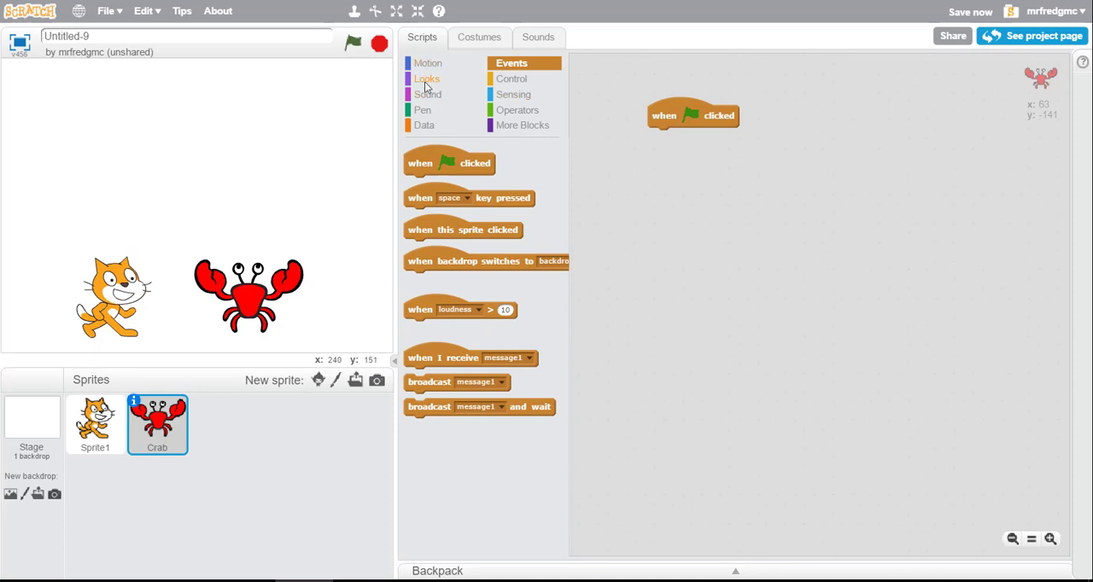
left_click(427, 79)
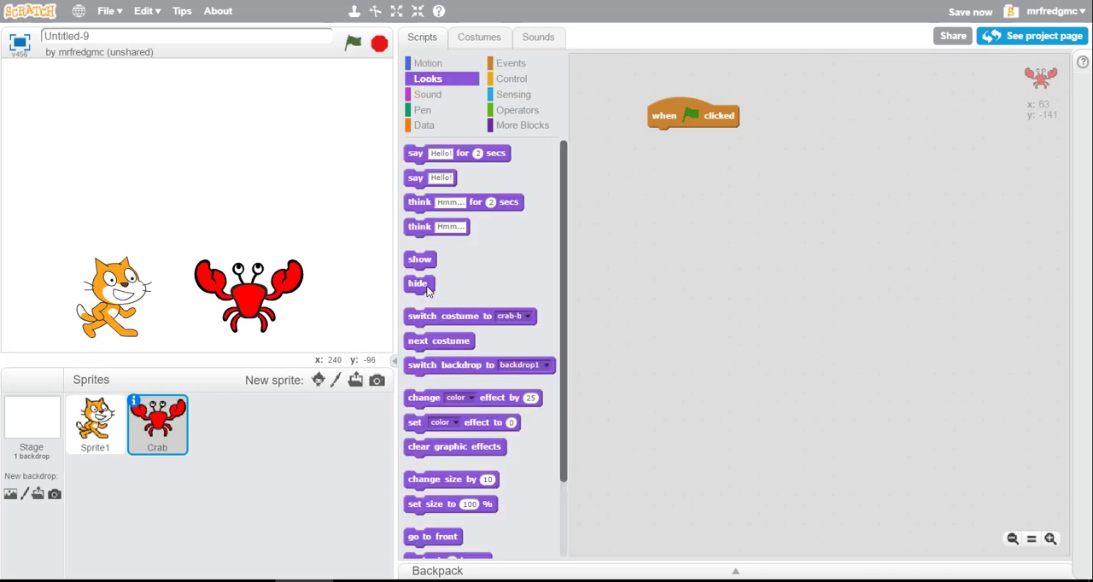
mouse_move(421, 290)
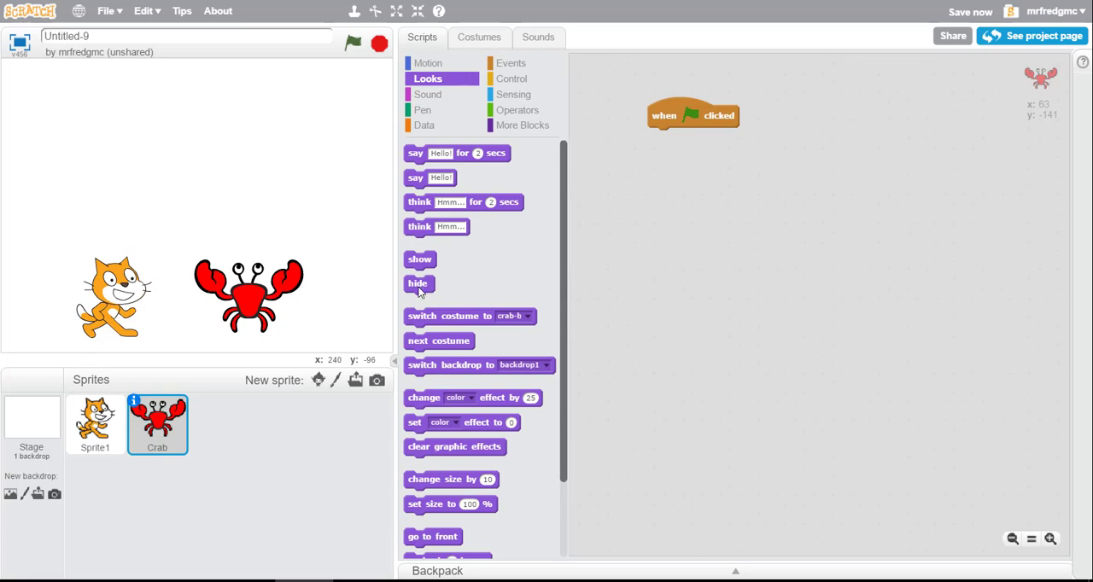
left_click_drag(419, 283, 662, 136)
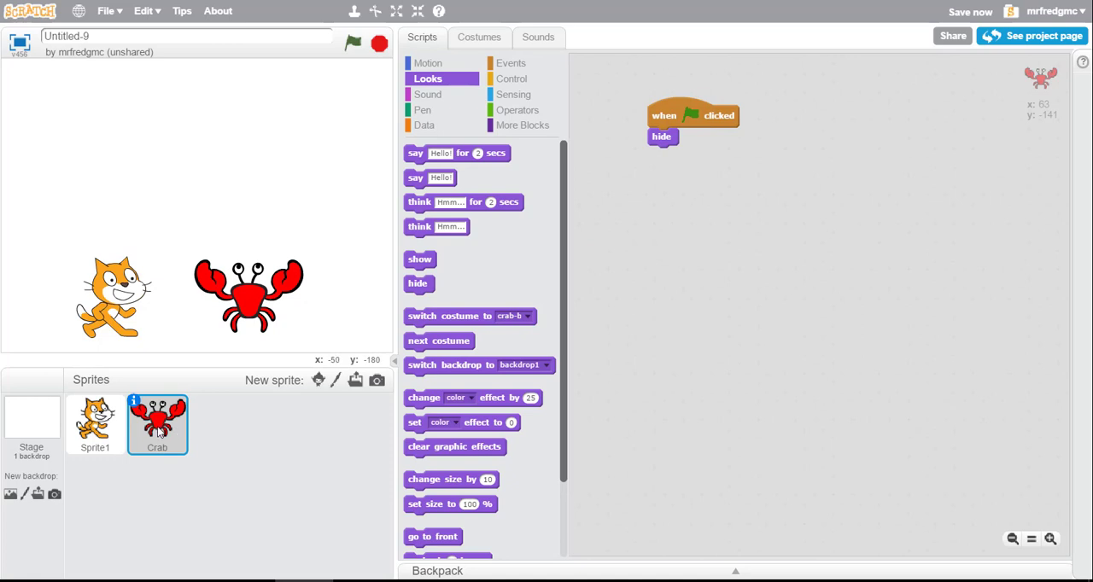
mouse_move(696, 180)
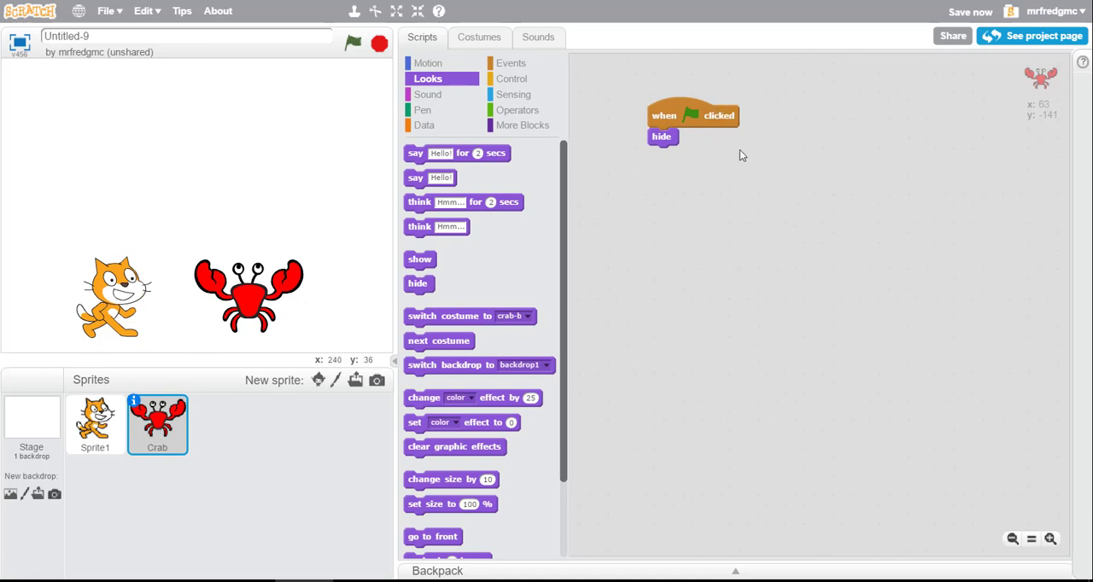
mouse_move(382, 259)
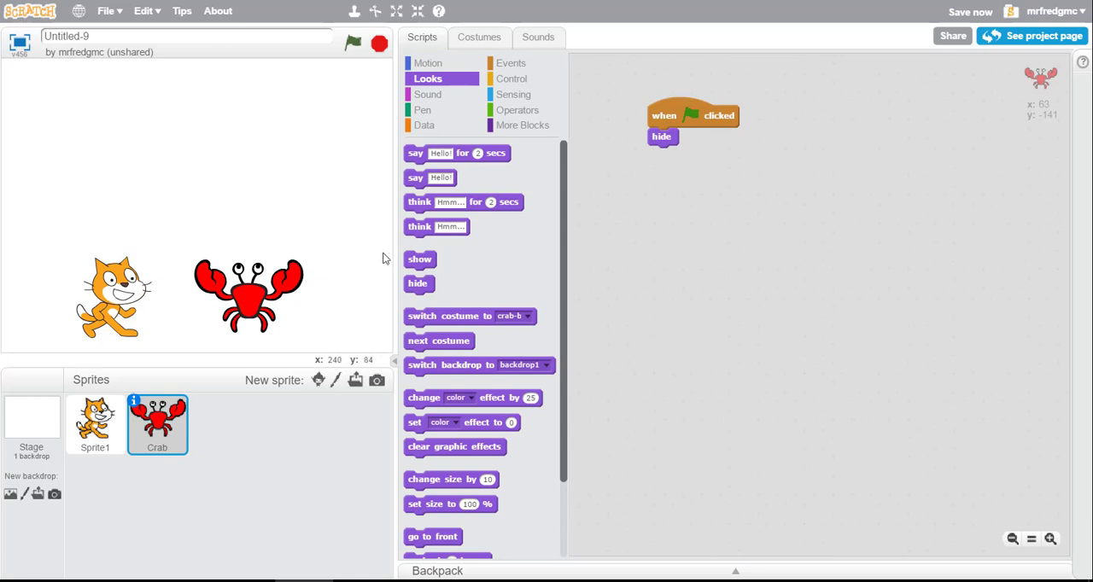
mouse_move(367, 217)
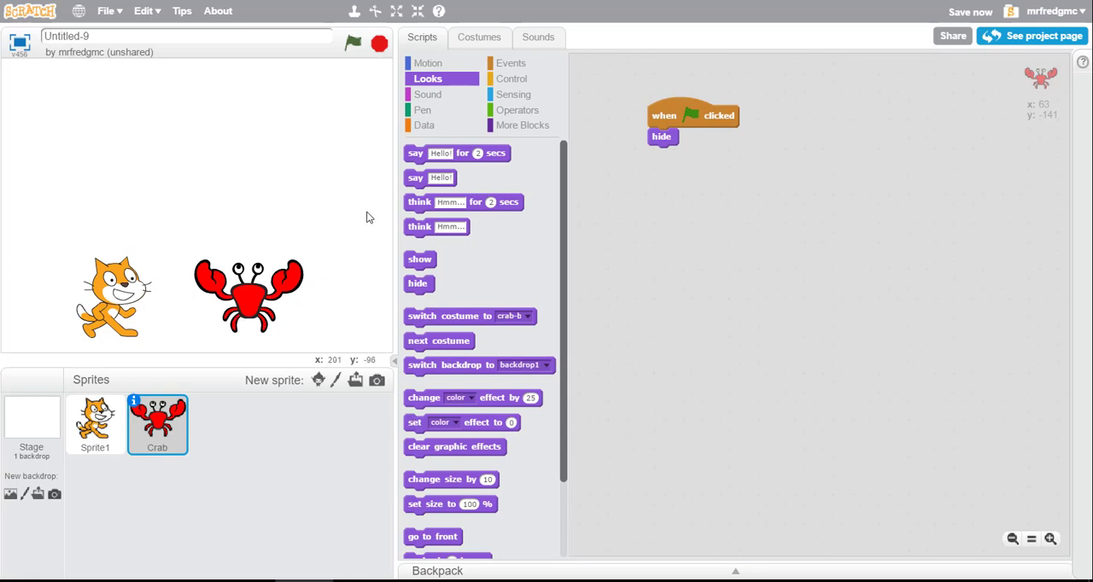
mouse_move(674, 122)
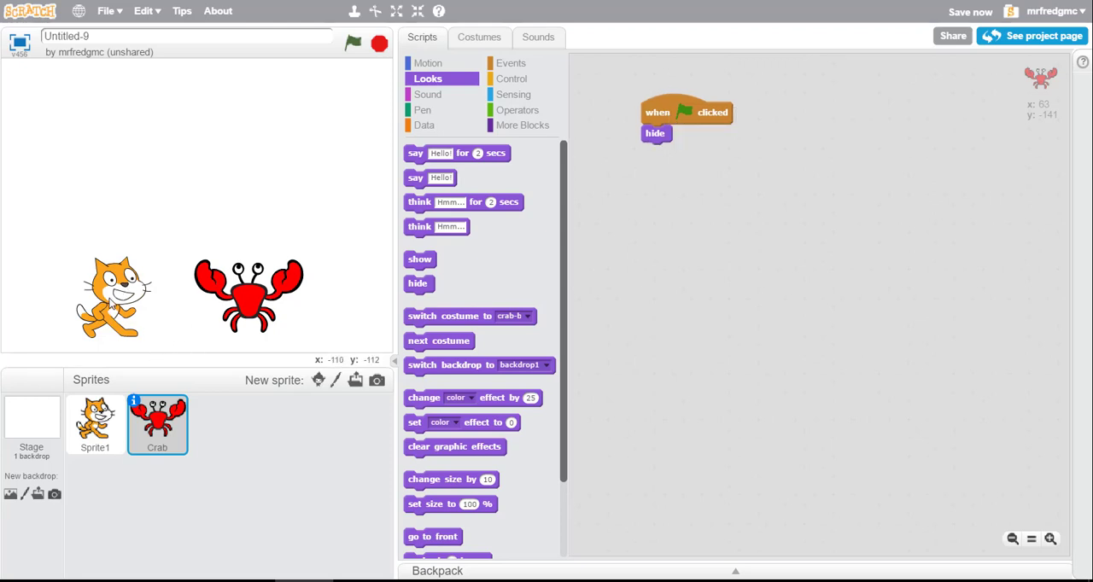
Select the cat and build a 'when space key pressed' script with a say block
left_click(94, 424)
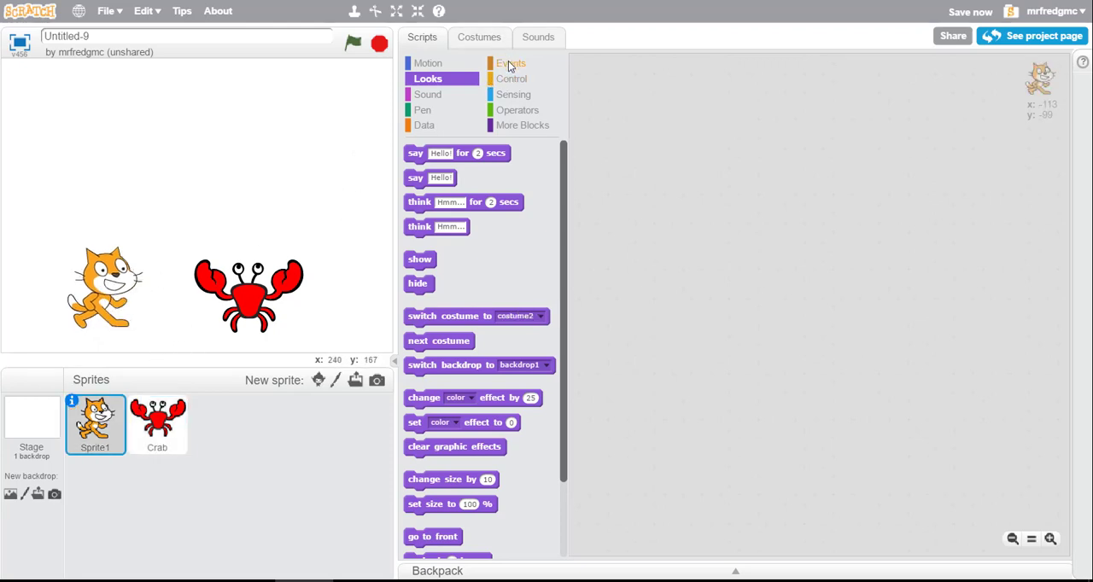
left_click(510, 62)
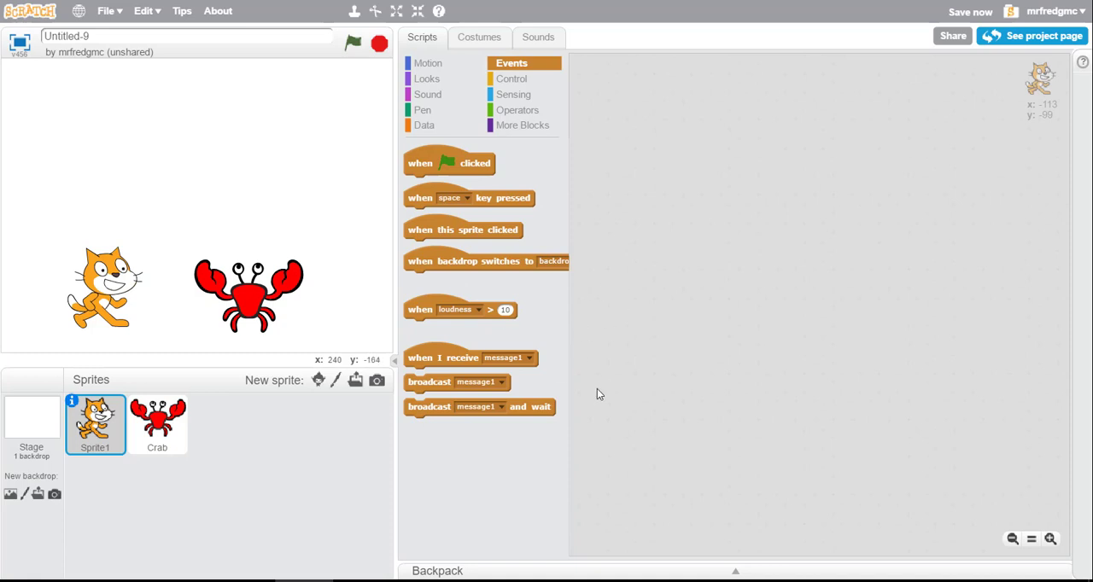
mouse_move(466, 324)
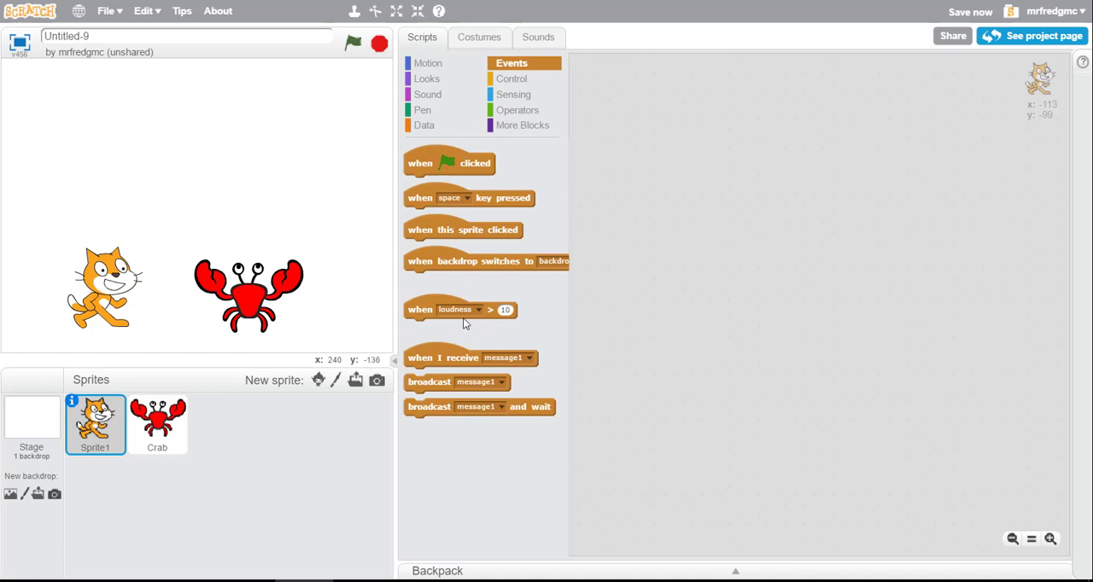
mouse_move(436, 205)
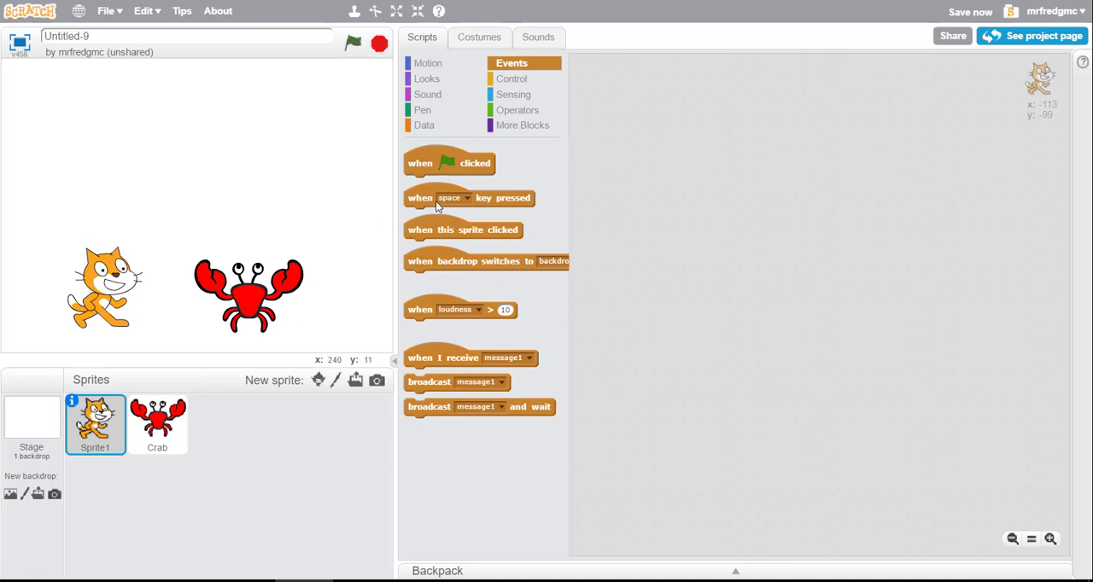
left_click_drag(468, 197, 698, 169)
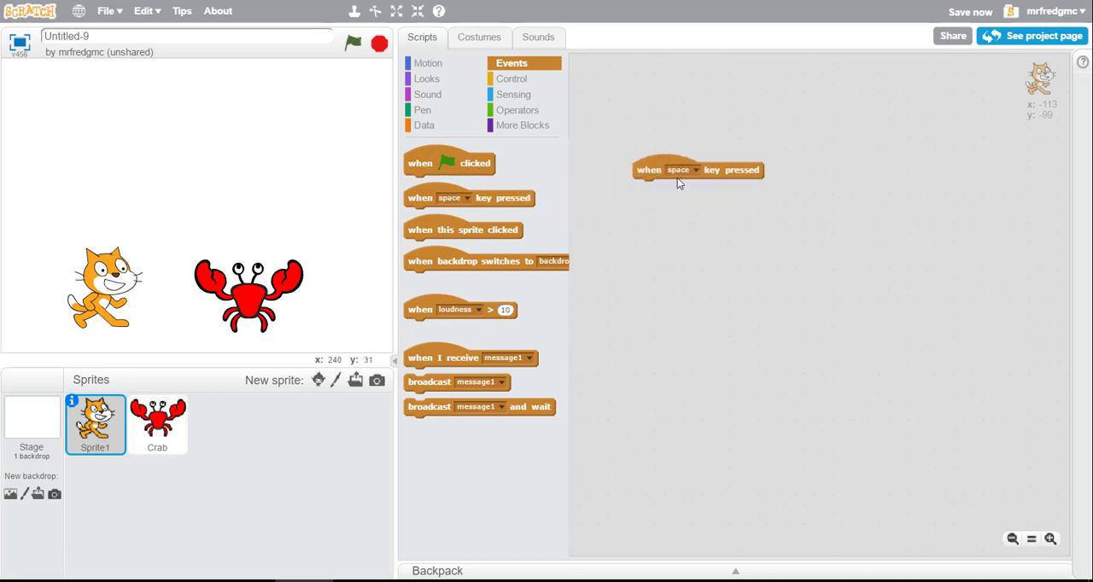
mouse_move(704, 190)
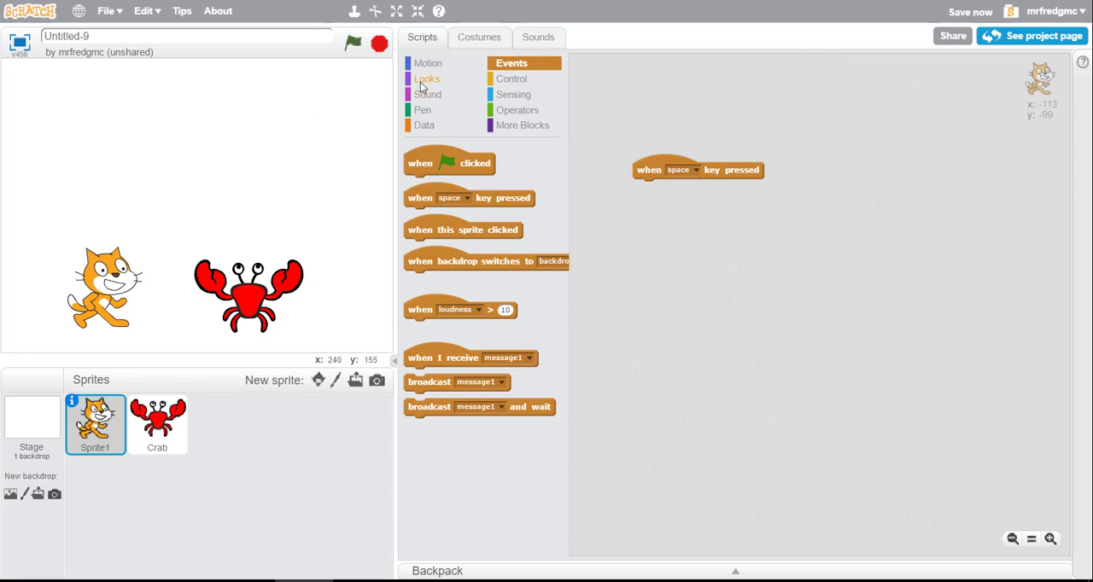
left_click(427, 78)
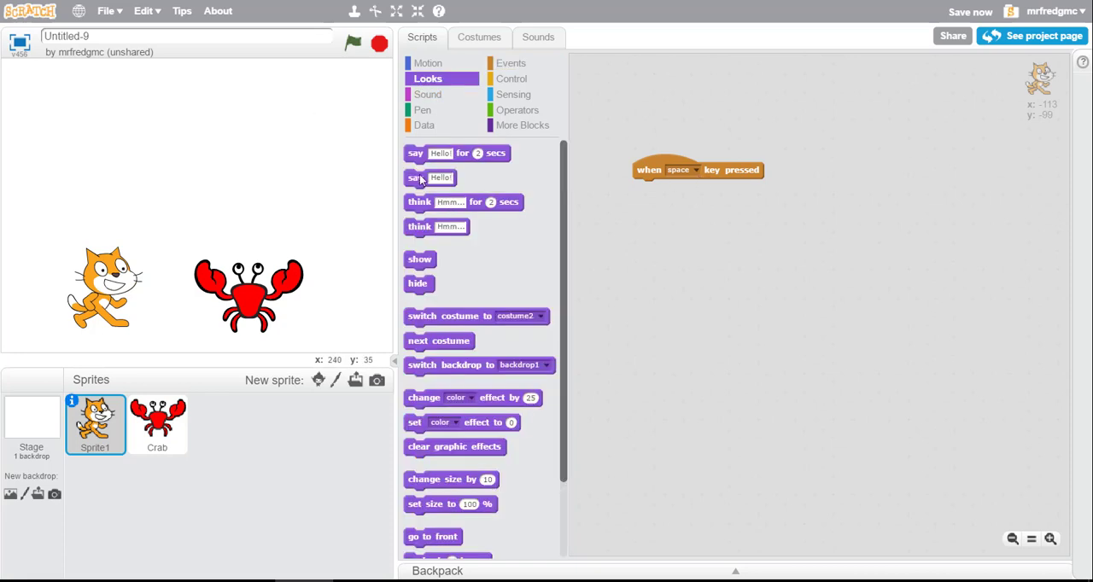
left_click_drag(429, 178, 658, 188)
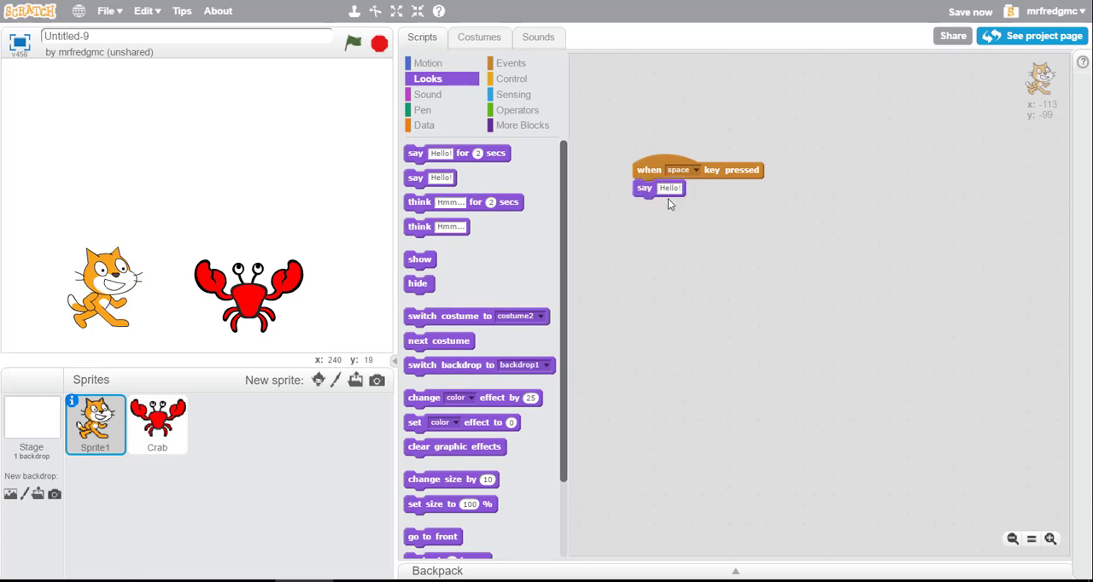
mouse_move(671, 200)
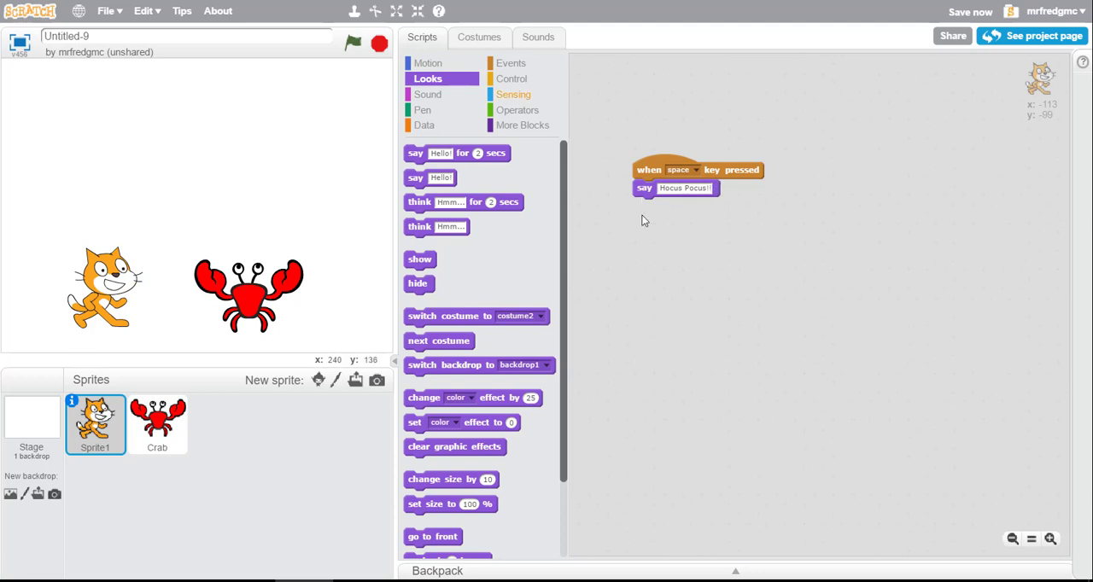
mouse_move(623, 269)
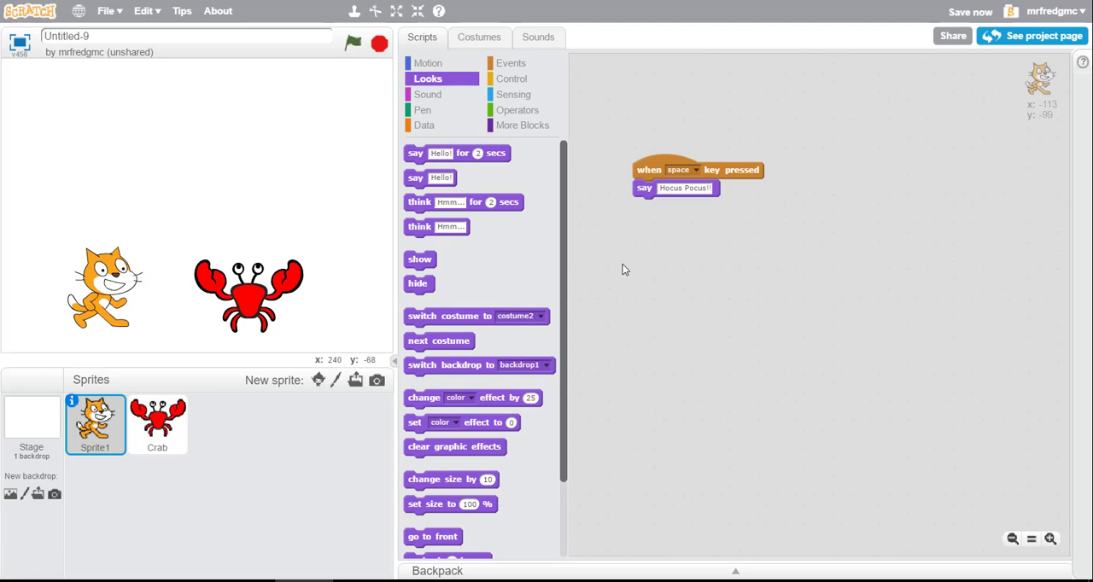
mouse_move(594, 333)
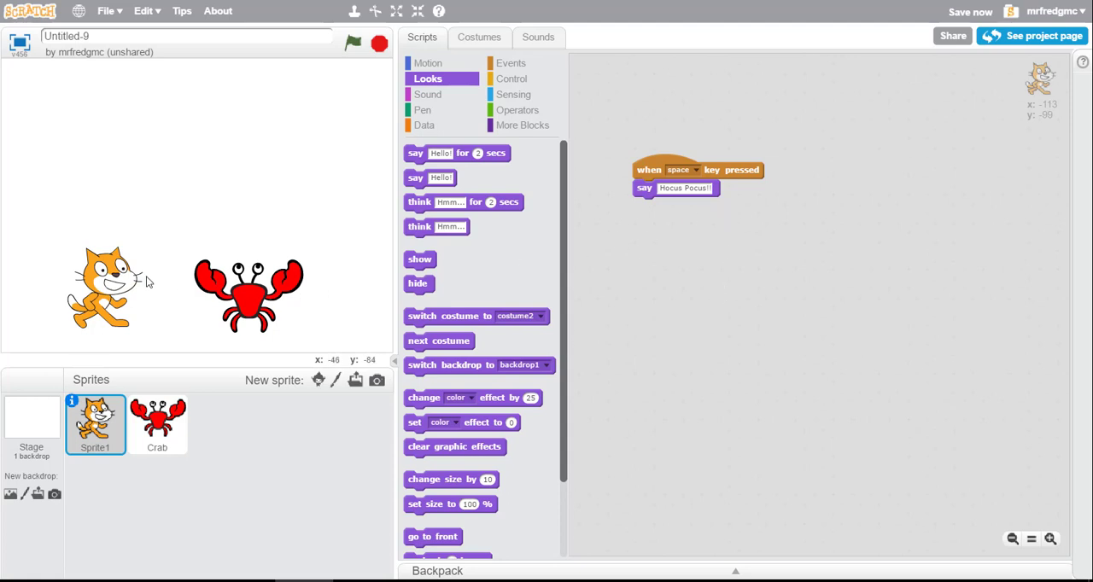
mouse_move(555, 192)
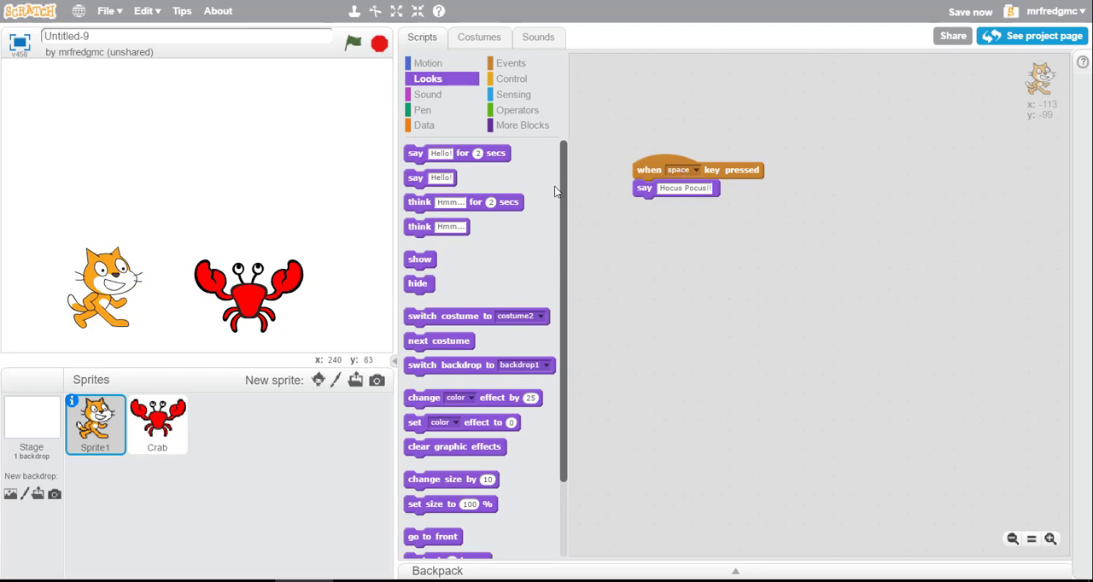
mouse_move(505, 66)
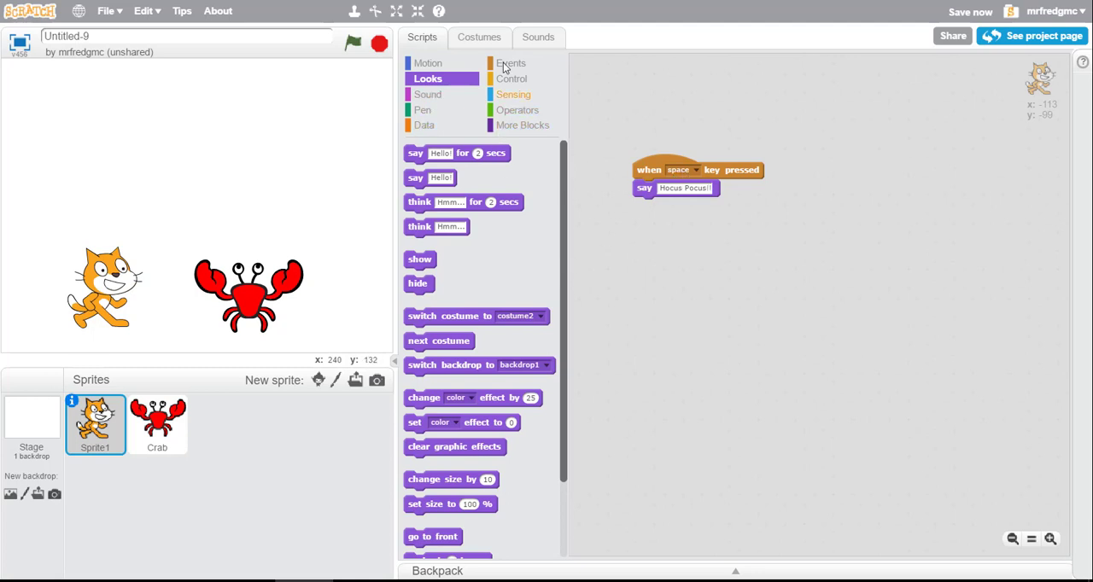
Attach a broadcast block under the cat's say block, broadcasting a new message 'appear'
left_click(510, 62)
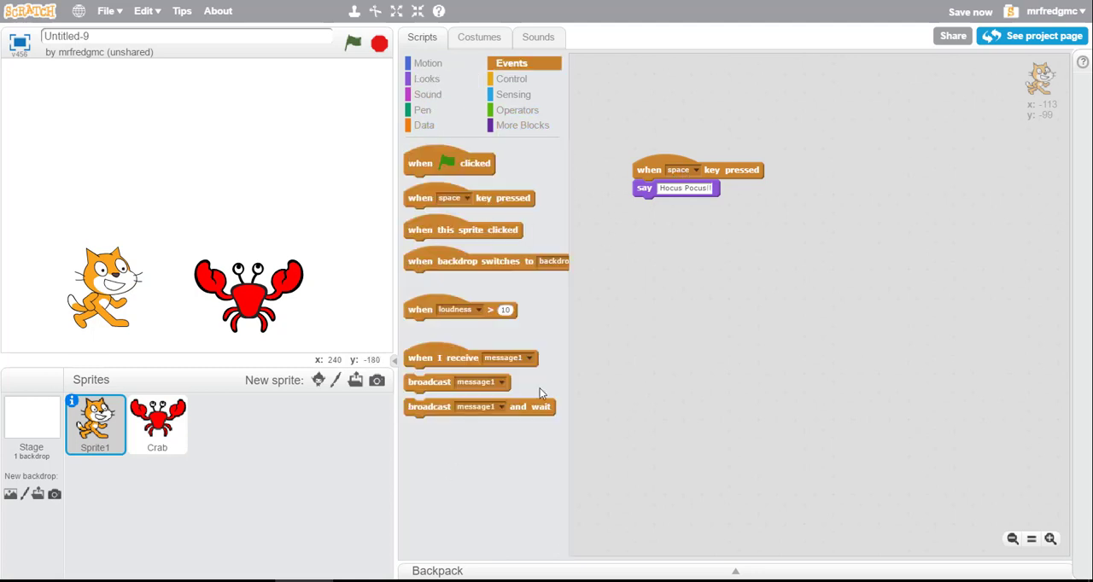
left_click_drag(428, 381, 674, 244)
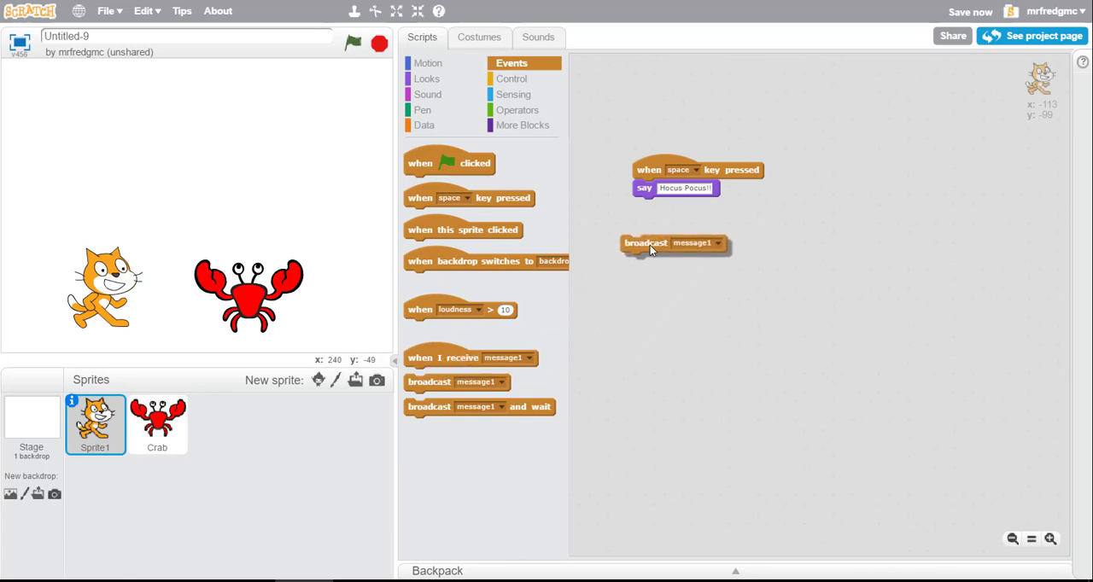
left_click_drag(645, 242, 658, 205)
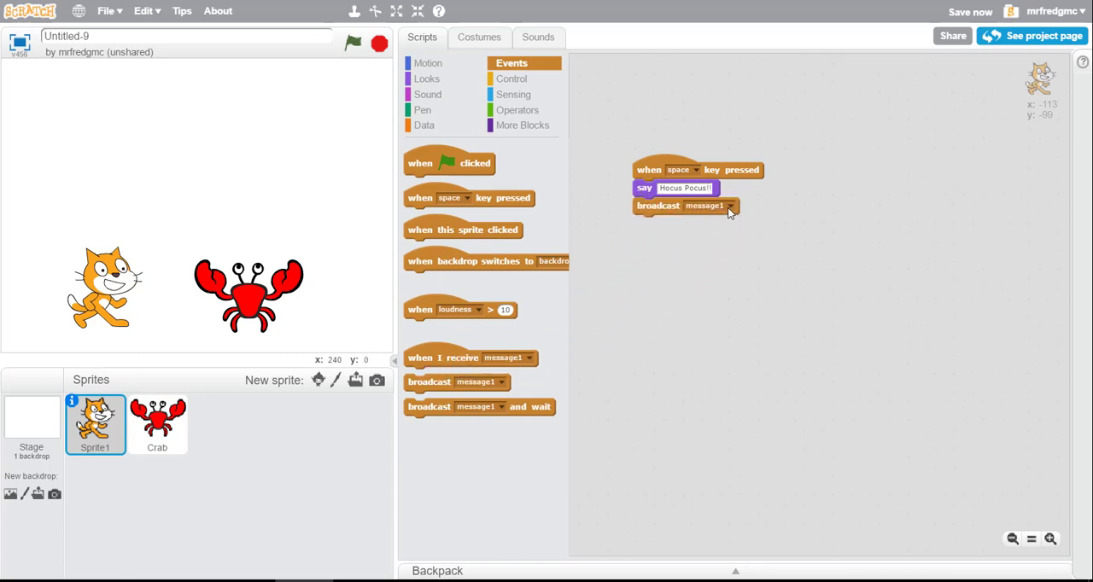
left_click(729, 206)
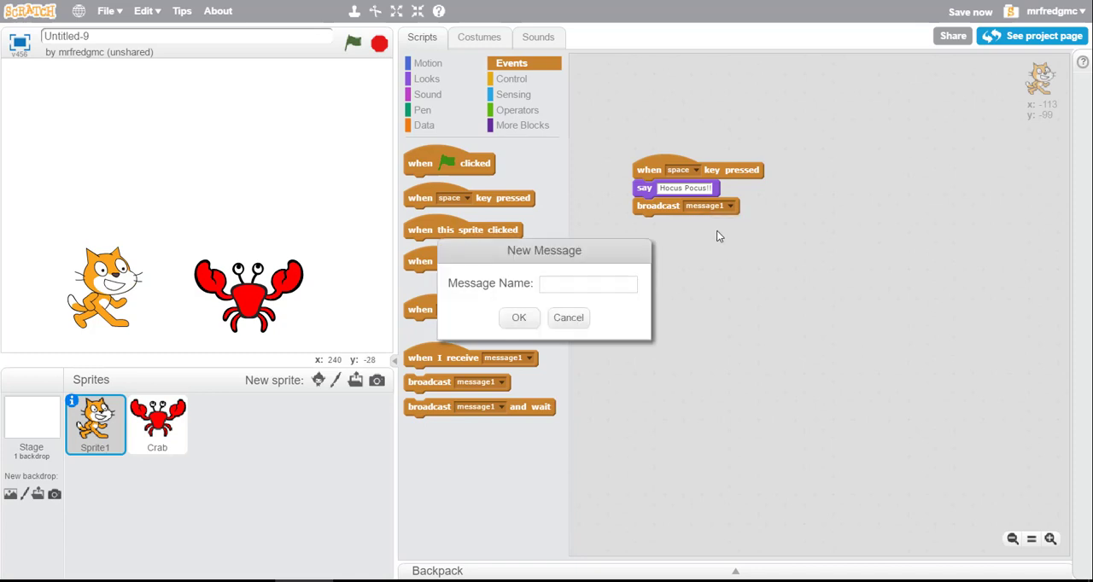
left_click(587, 283)
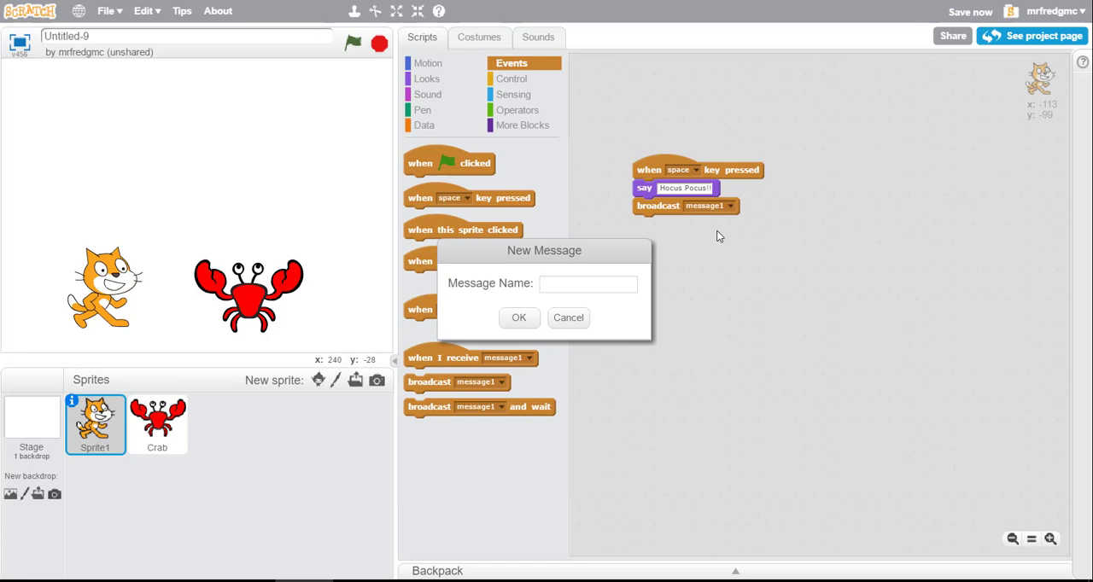
type("appear")
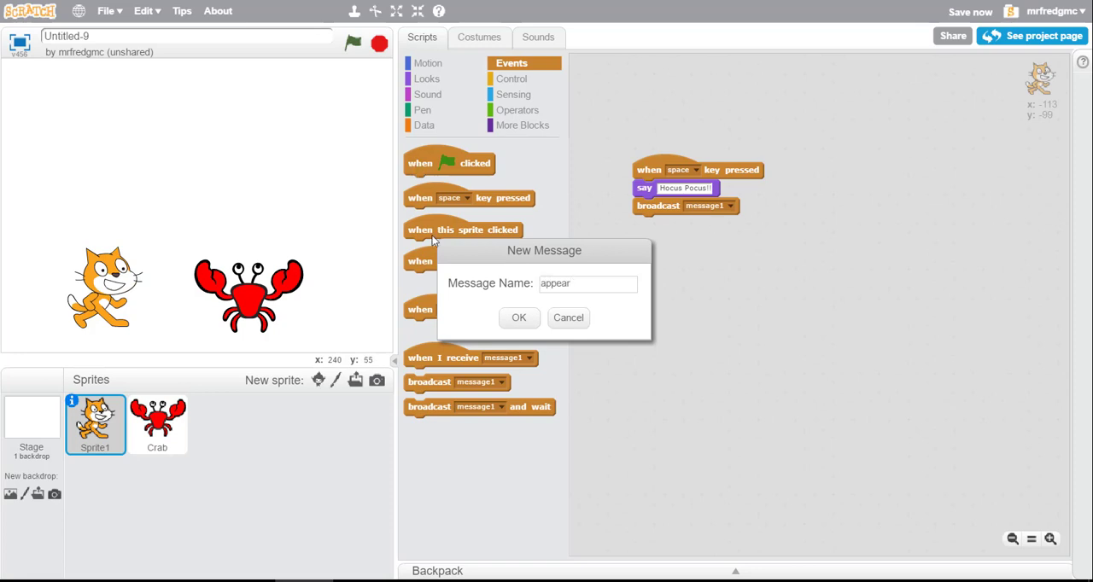
left_click(518, 318)
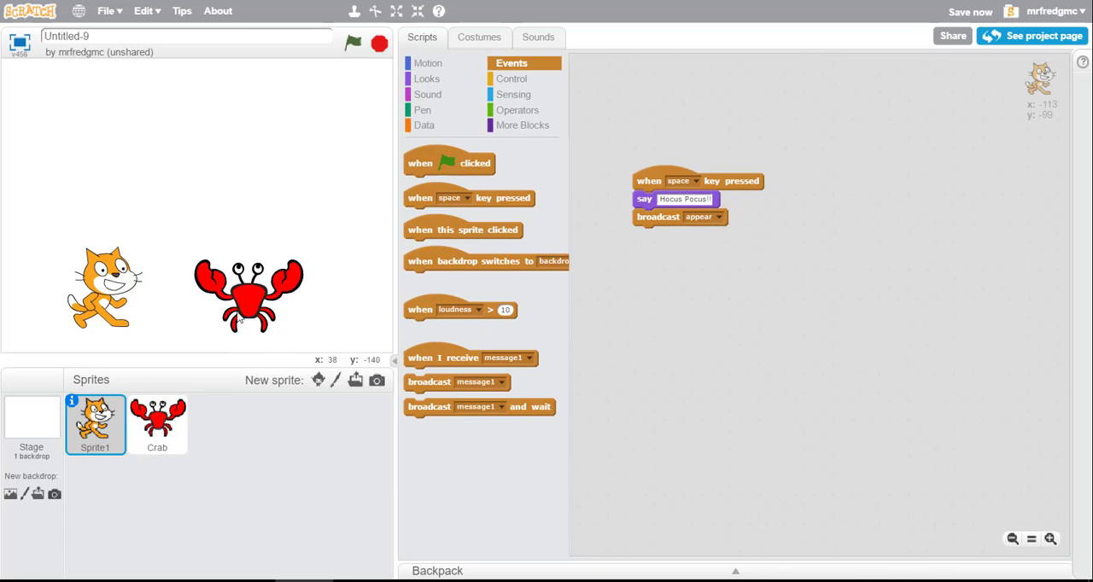
Select the crab and add a 'when I receive appear' script that shows it
left_click(157, 425)
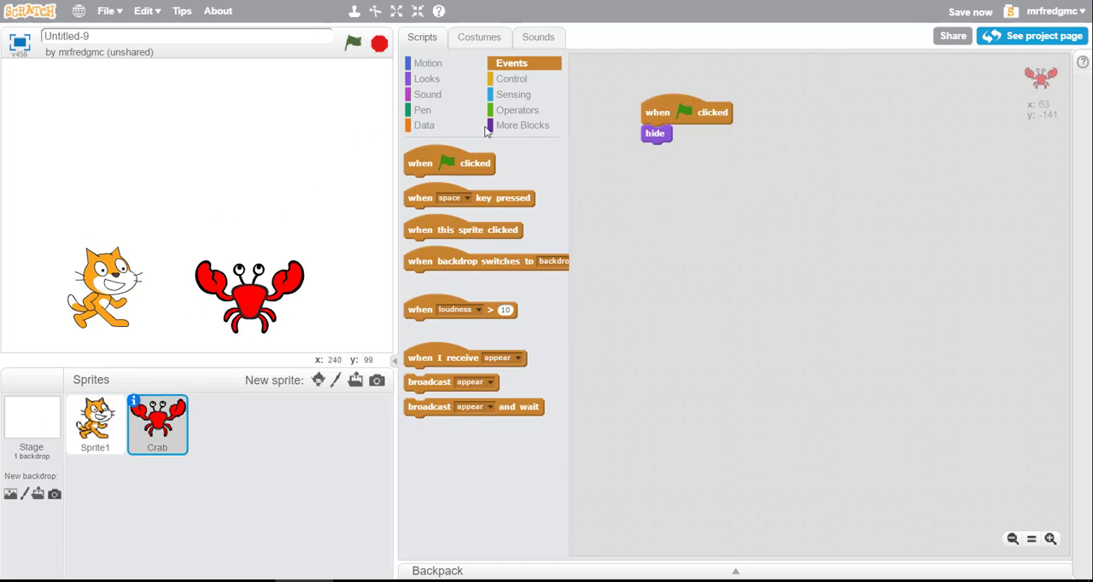
left_click_drag(442, 358, 617, 309)
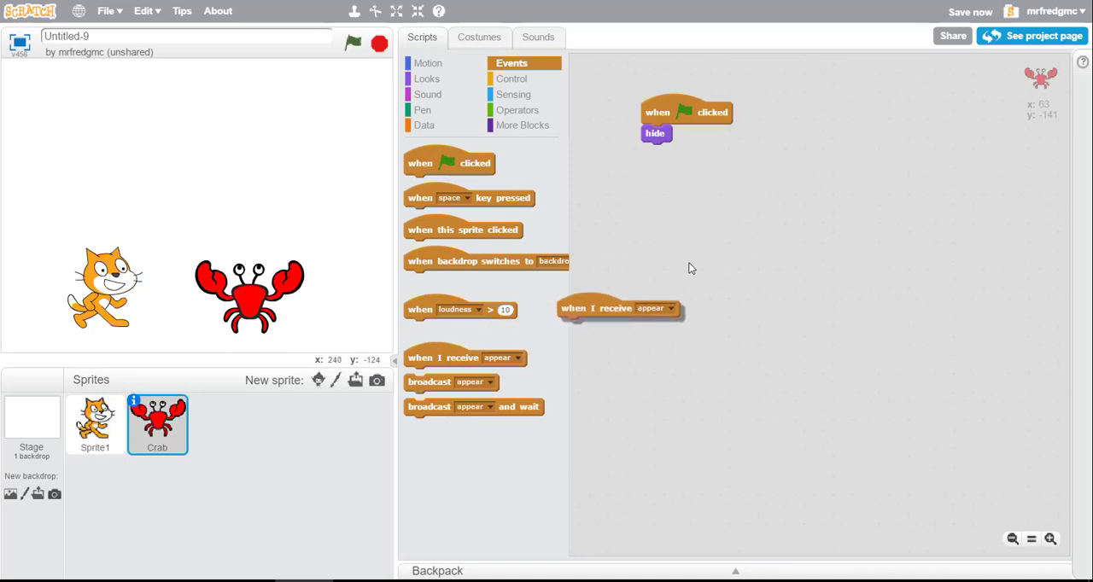
left_click_drag(615, 308, 696, 193)
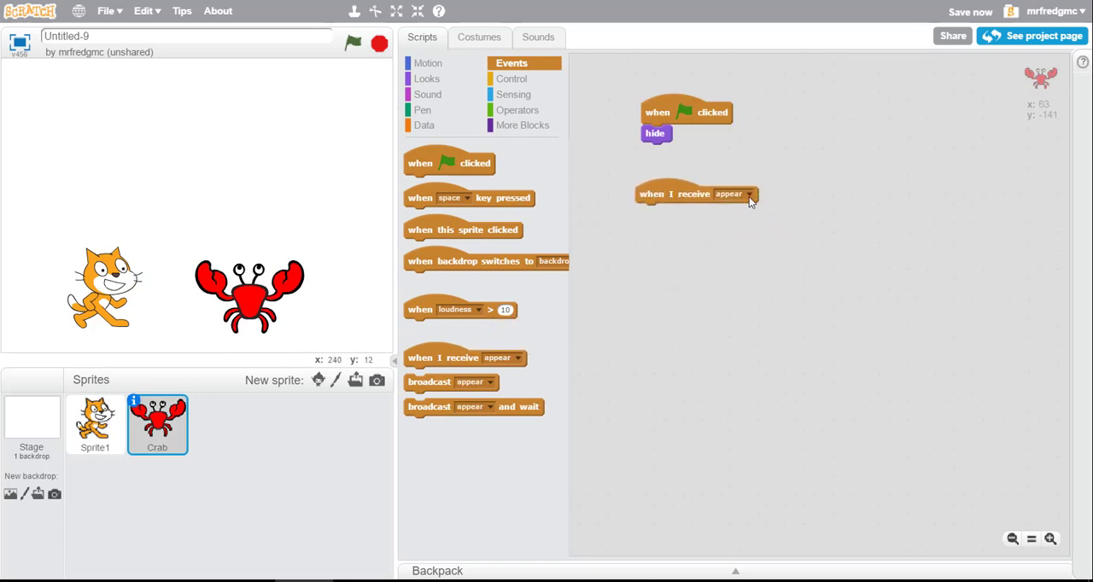
left_click(734, 194)
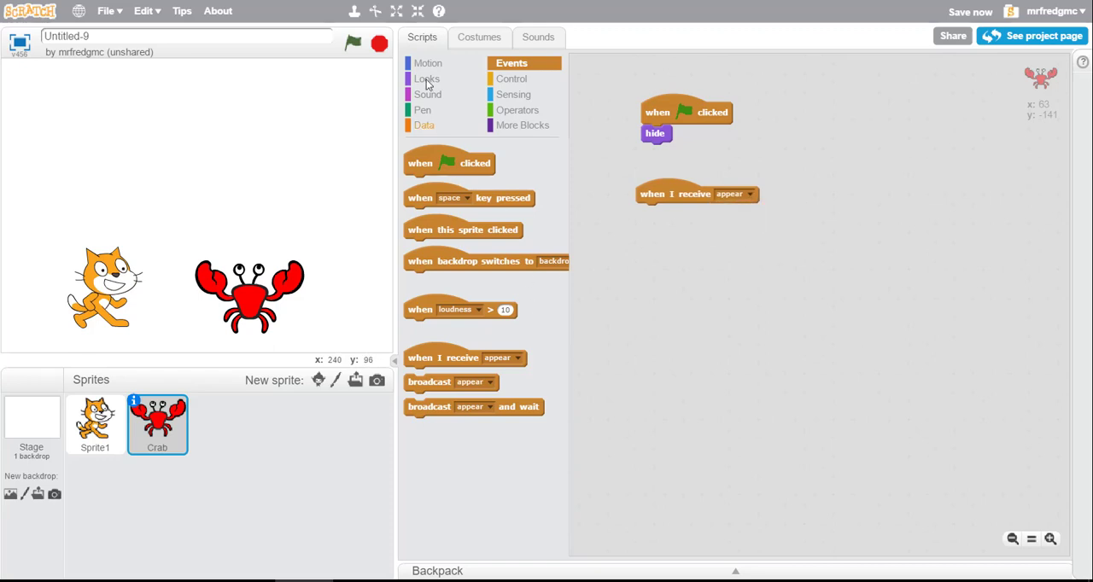
left_click(427, 78)
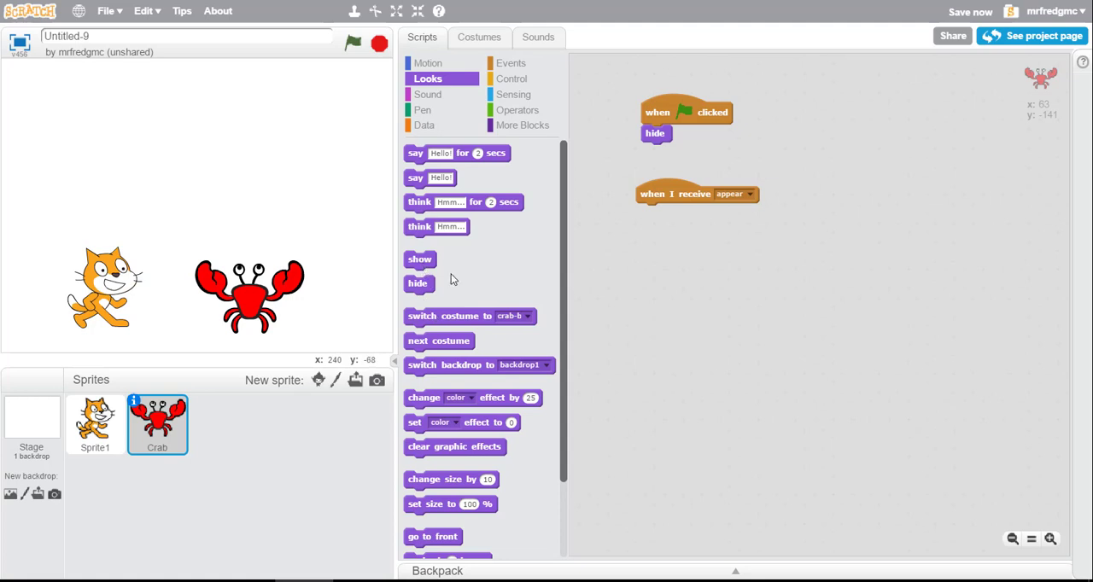
left_click_drag(420, 259, 652, 211)
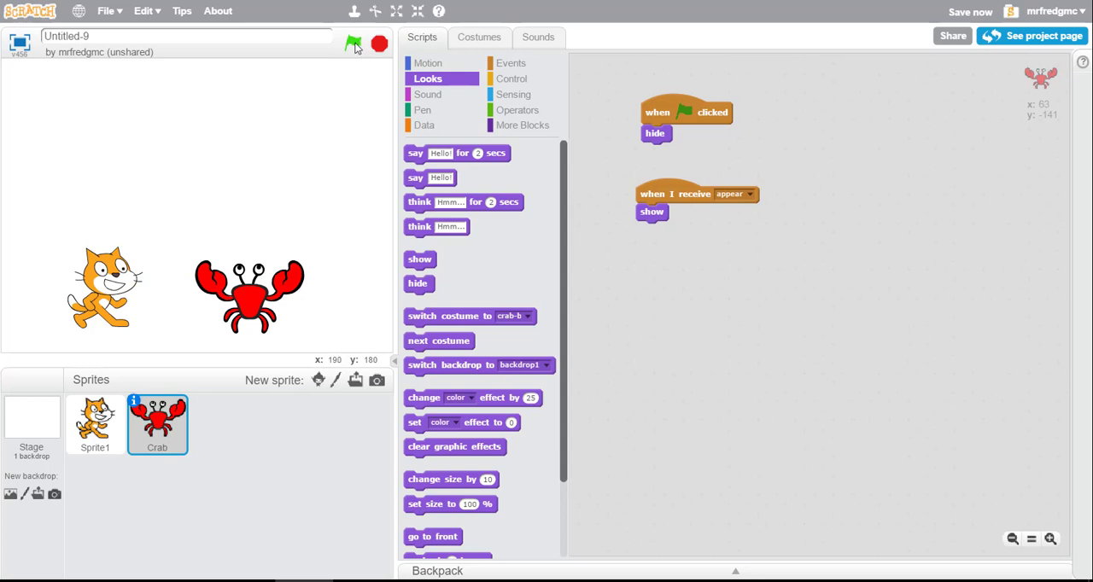
left_click(353, 43)
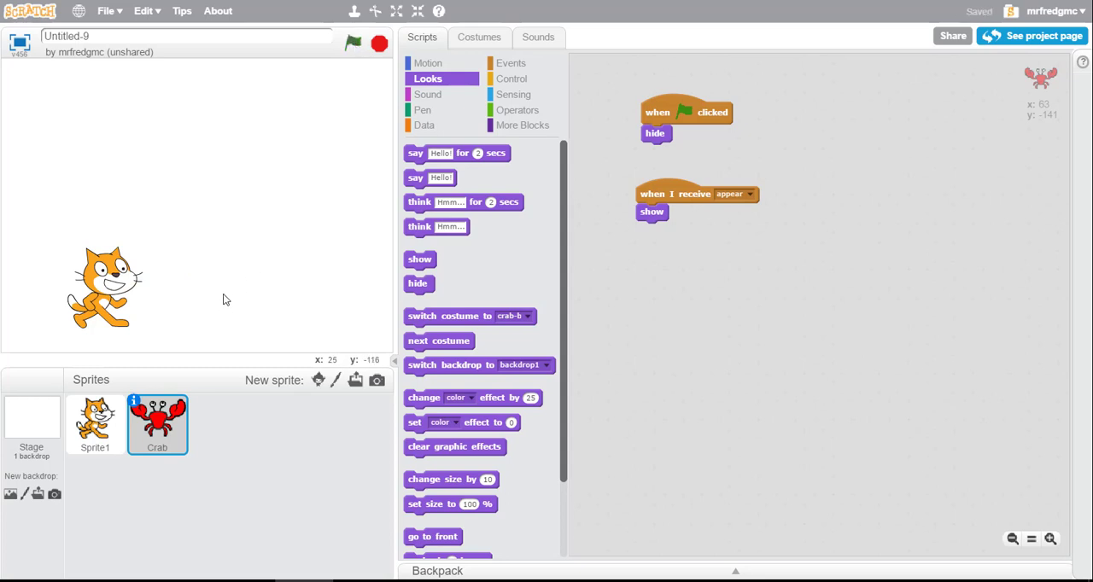
left_click(353, 42)
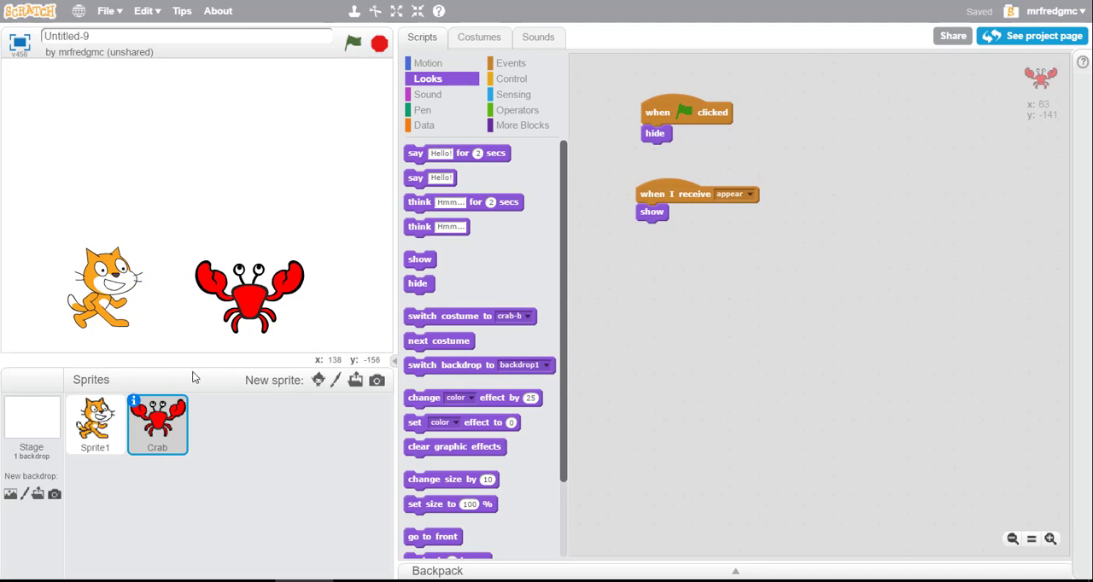
mouse_move(126, 276)
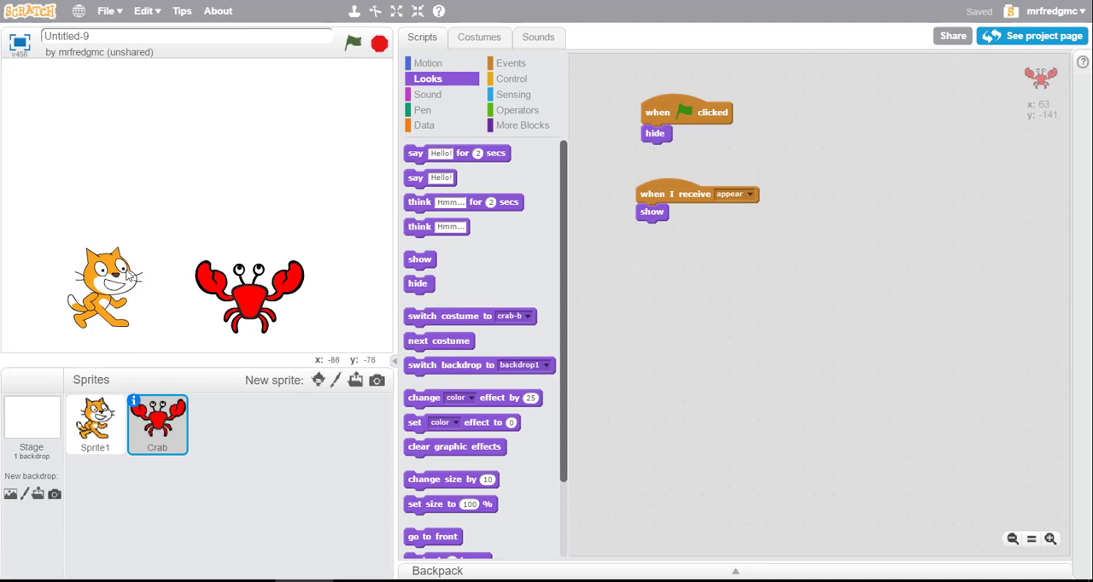
Insert a 'wait 1 secs' block between the cat's say and broadcast appear blocks
left_click(95, 425)
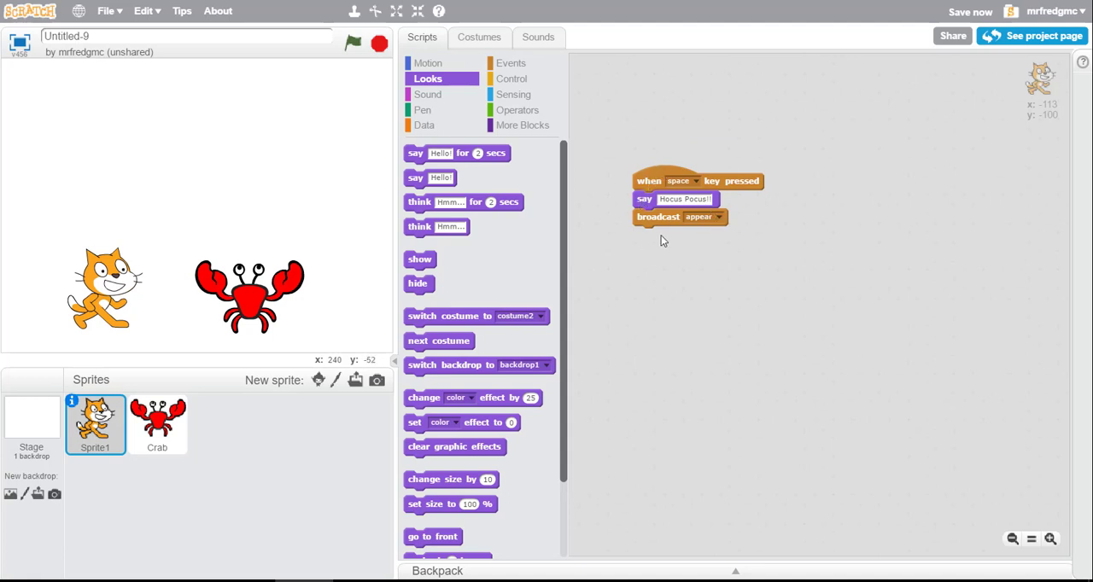
left_click_drag(658, 216, 658, 236)
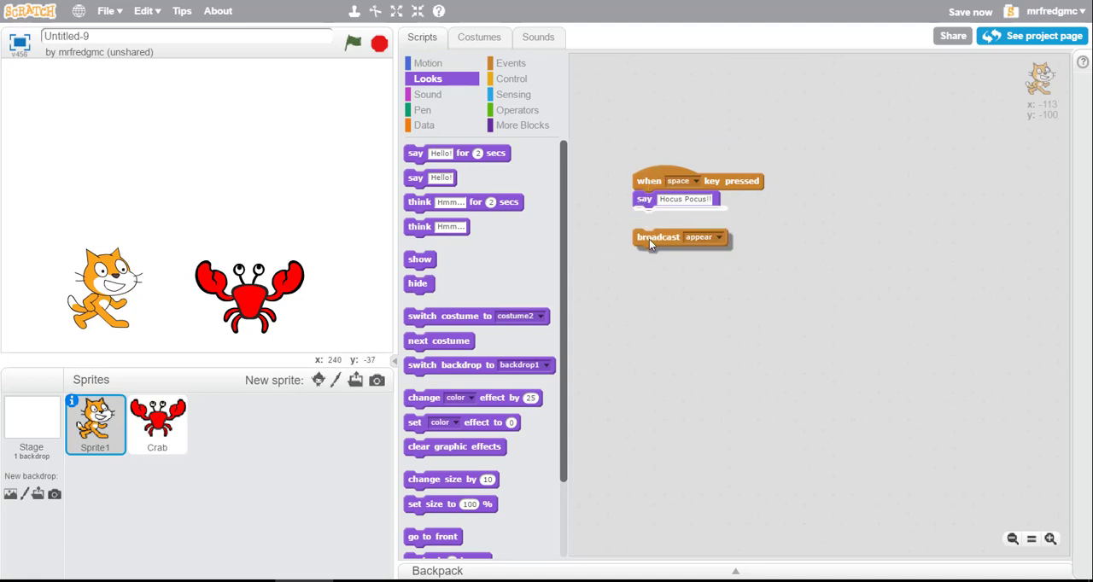
left_click_drag(658, 237, 658, 216)
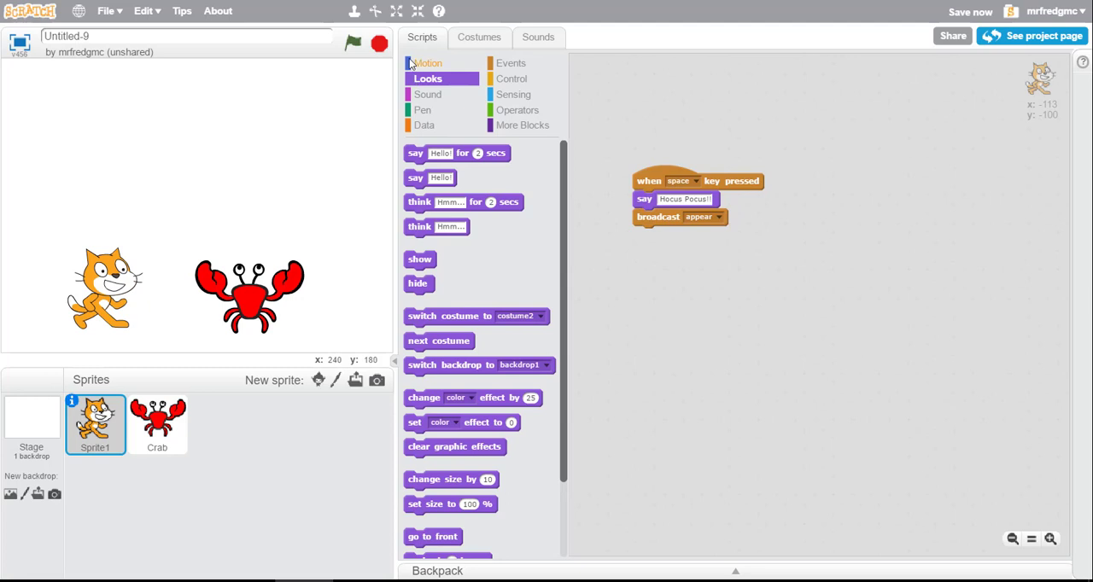
left_click(510, 63)
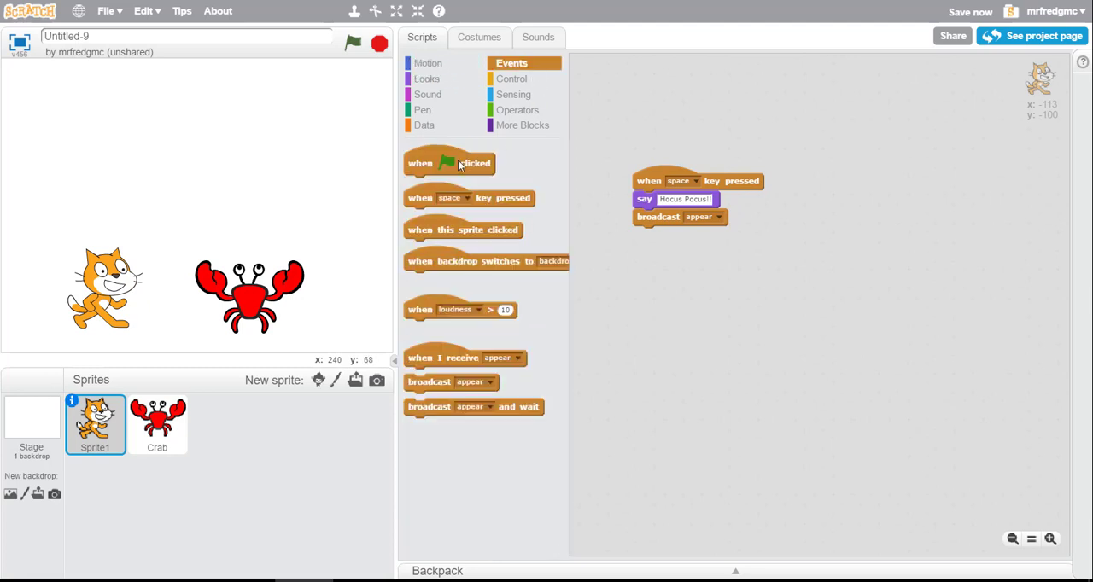
left_click(512, 78)
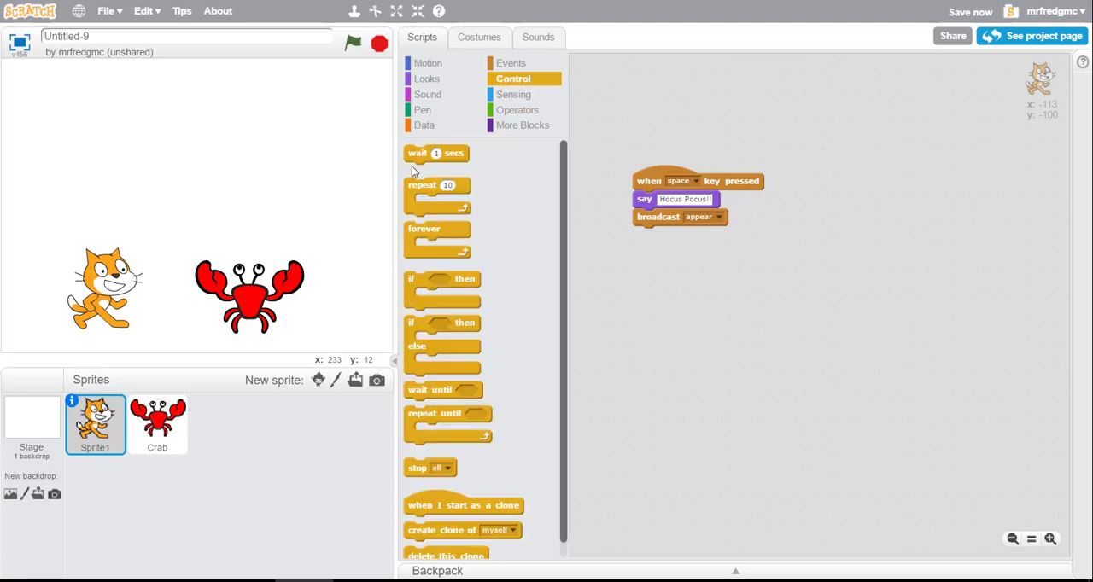
left_click_drag(436, 152, 843, 216)
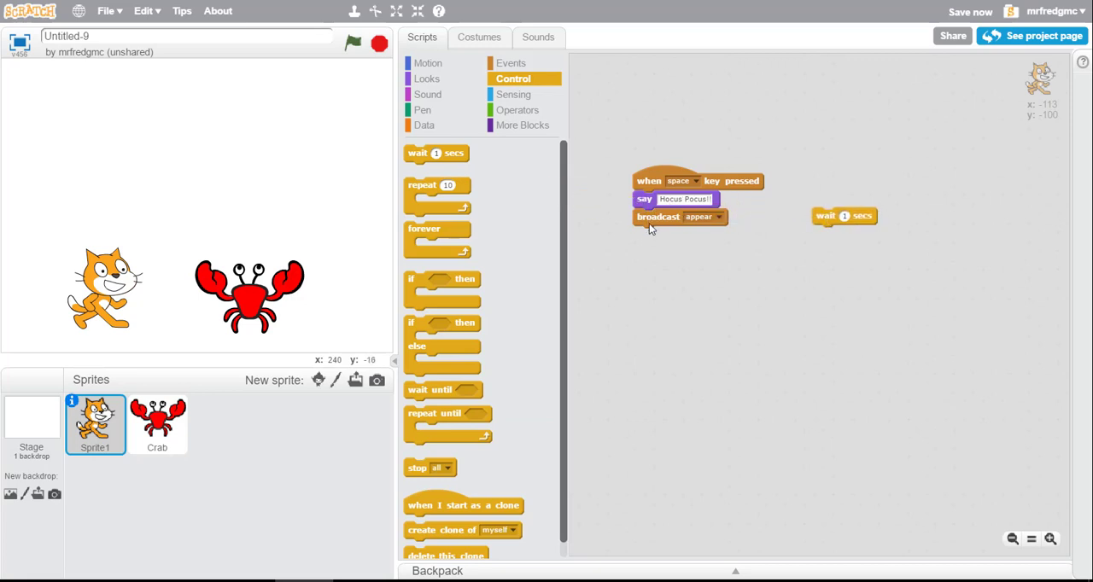
left_click_drag(844, 215, 664, 217)
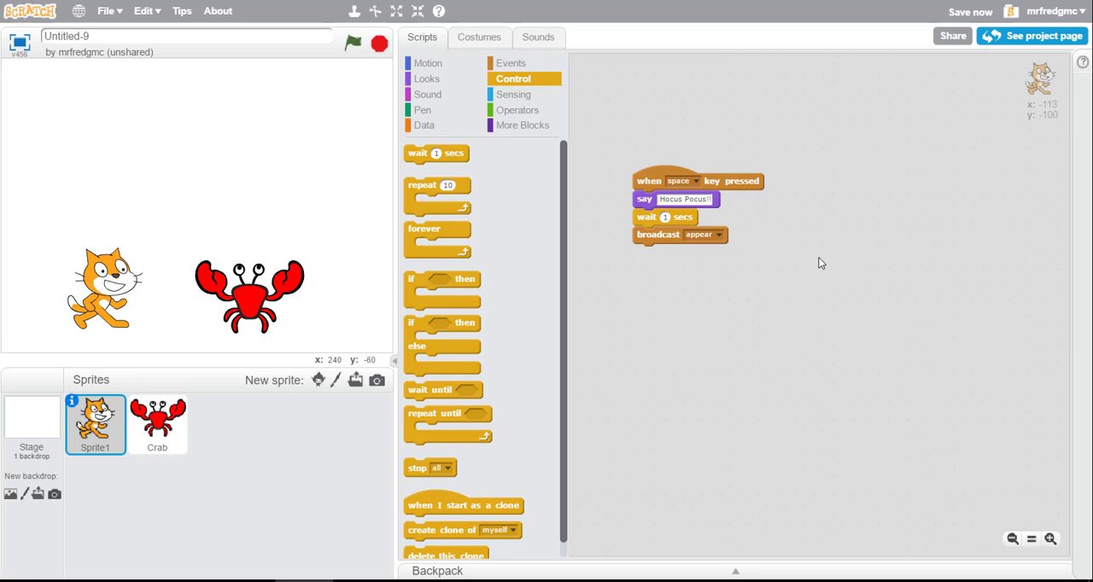
mouse_move(914, 280)
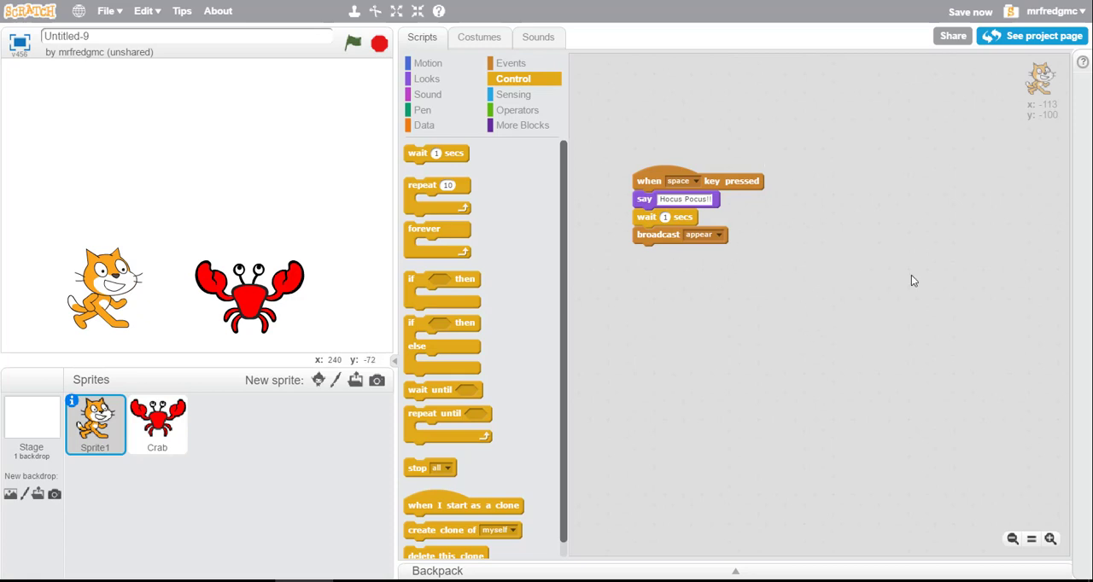
Start the project with the green flag so the crab hides
left_click(353, 44)
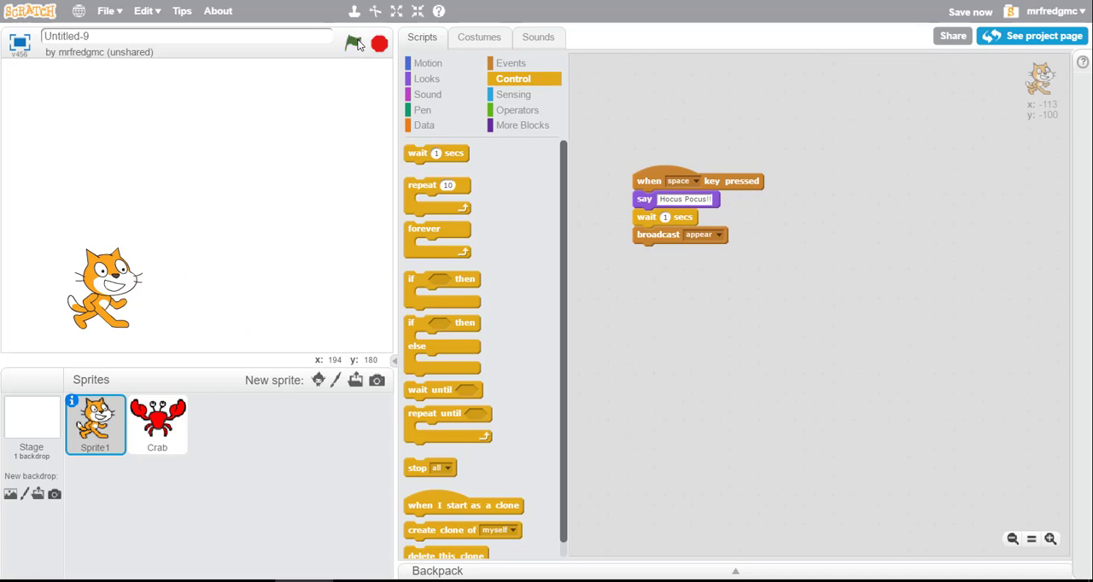
mouse_move(252, 312)
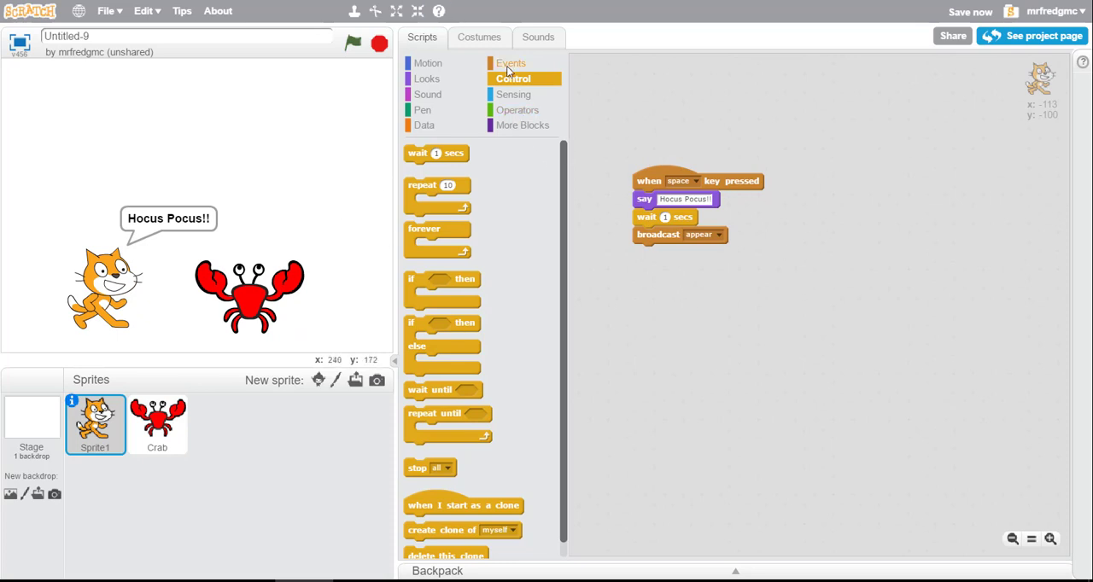
mouse_move(116, 333)
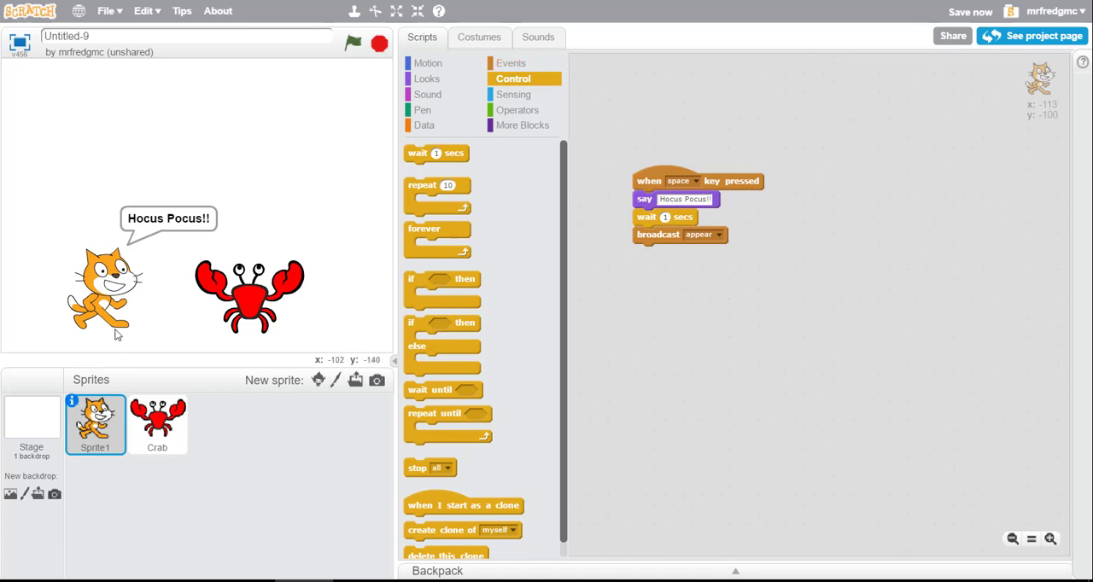
Add a left-arrow key trigger to the cat with a say block reading 'Abracapocus!!'
left_click(510, 62)
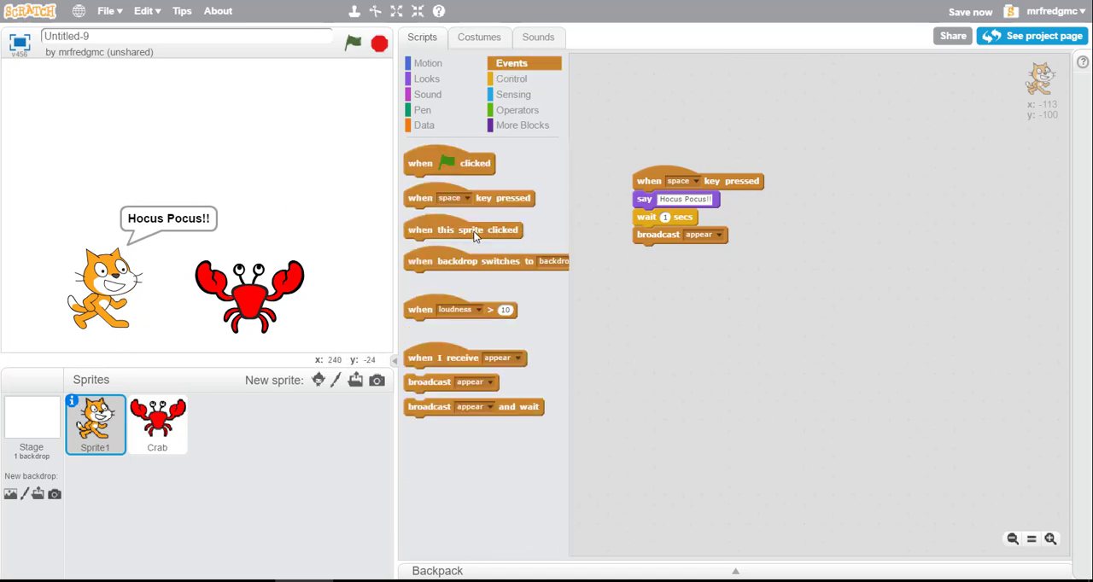
mouse_move(533, 235)
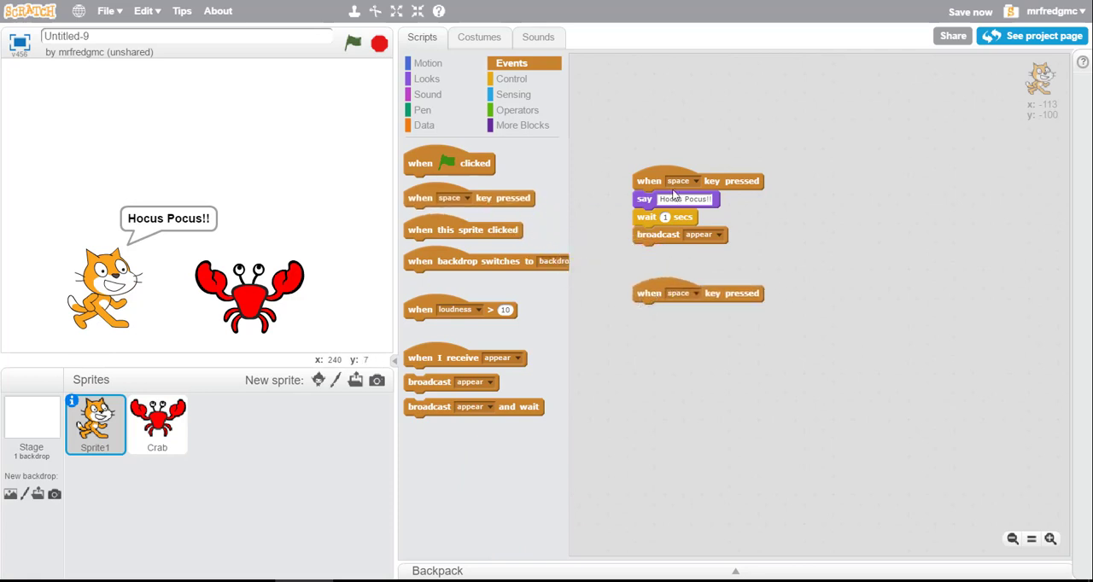
left_click(688, 293)
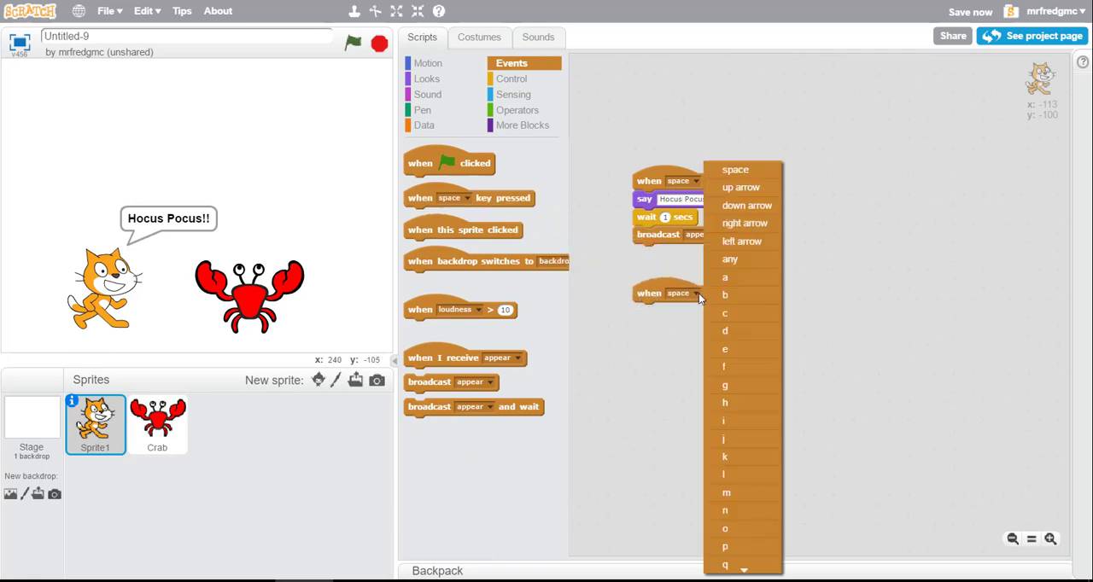
mouse_move(741, 242)
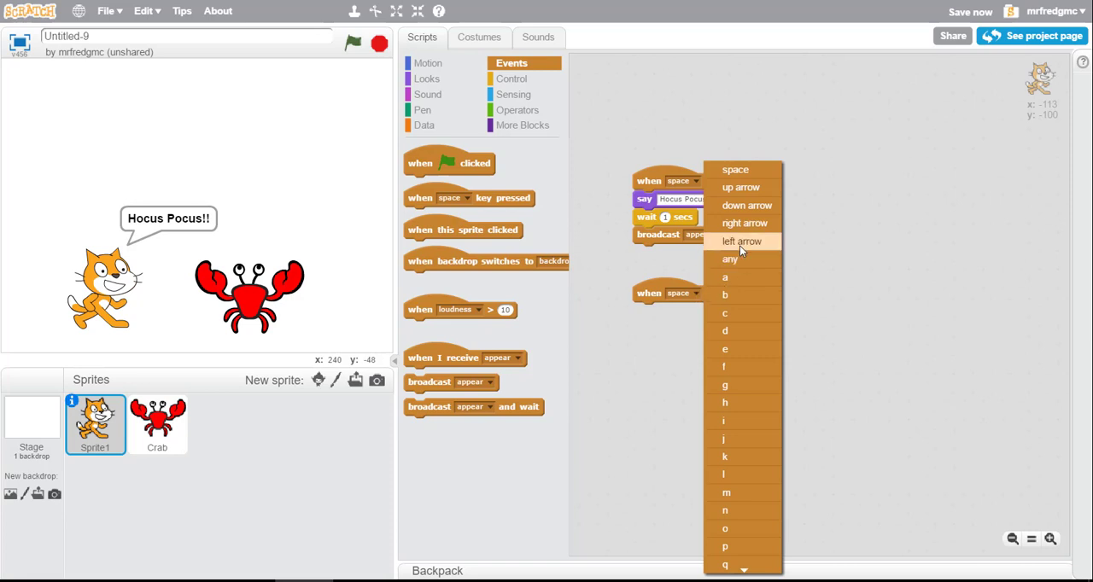
left_click(741, 241)
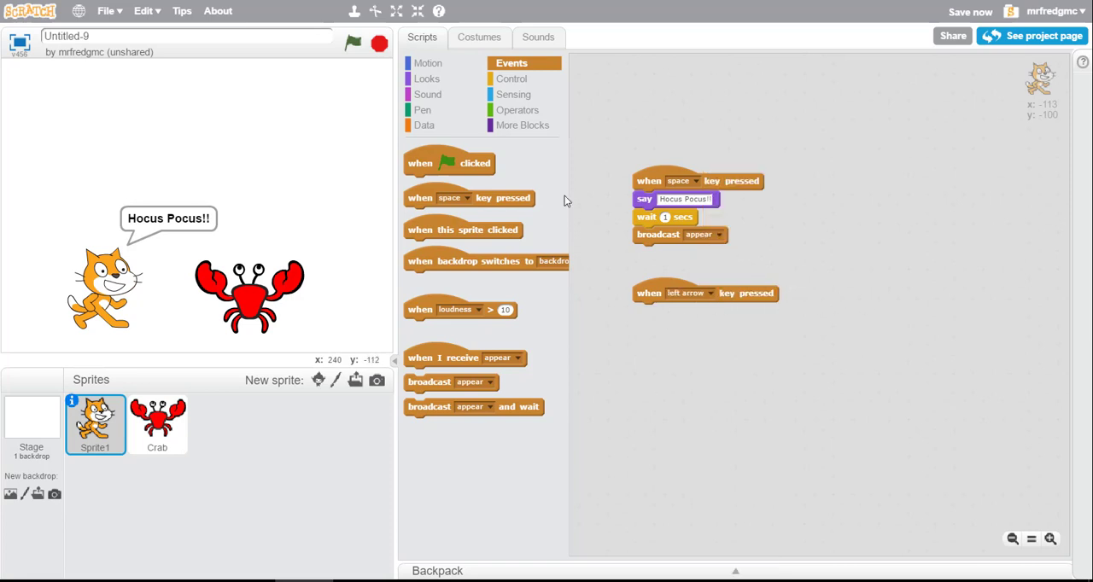
left_click(427, 78)
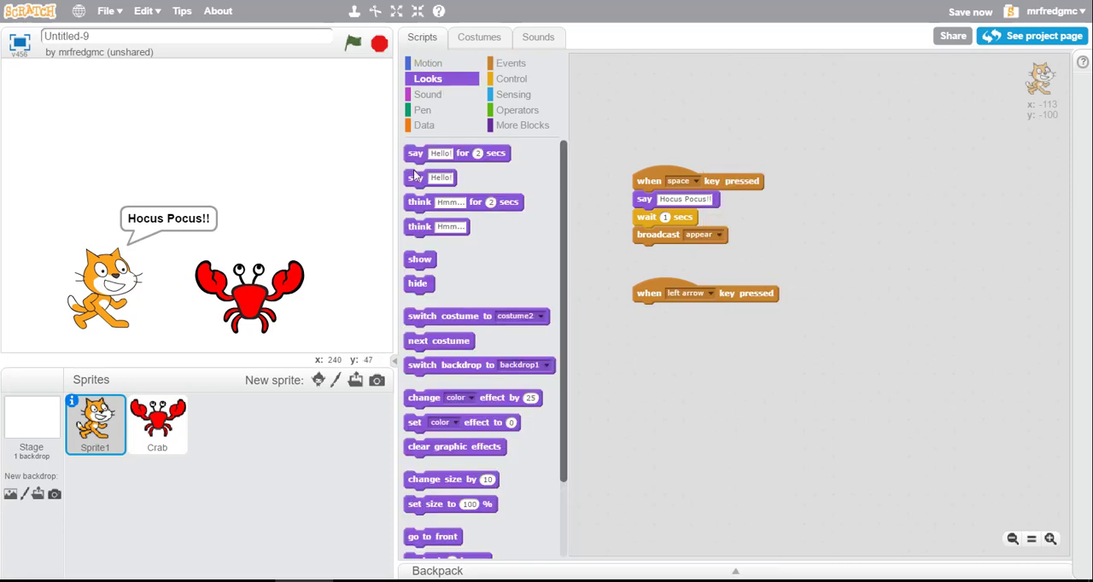
left_click_drag(430, 177, 660, 312)
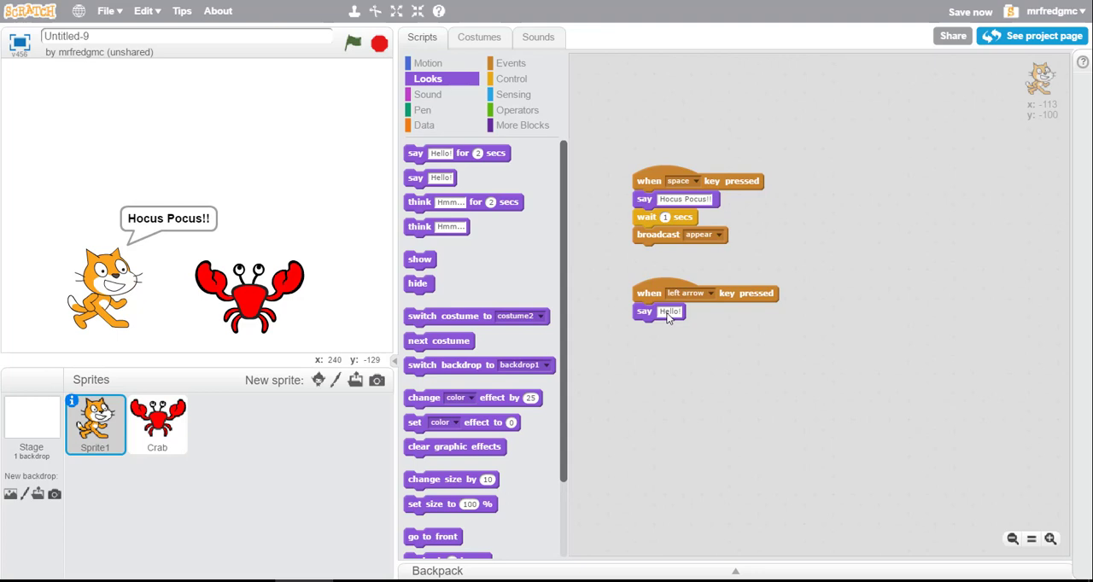
mouse_move(667, 316)
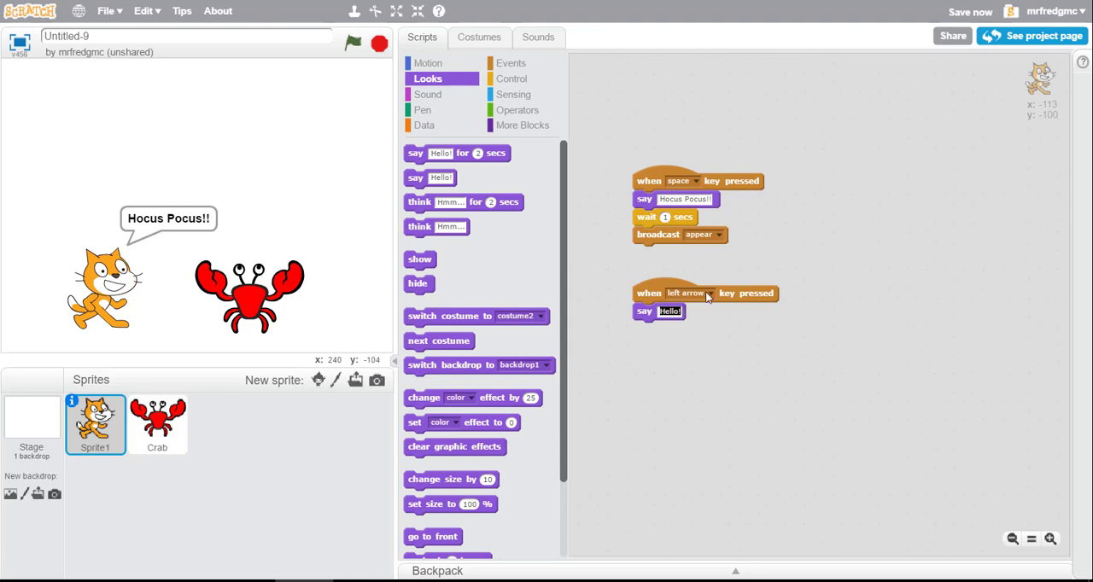
type("Abrad")
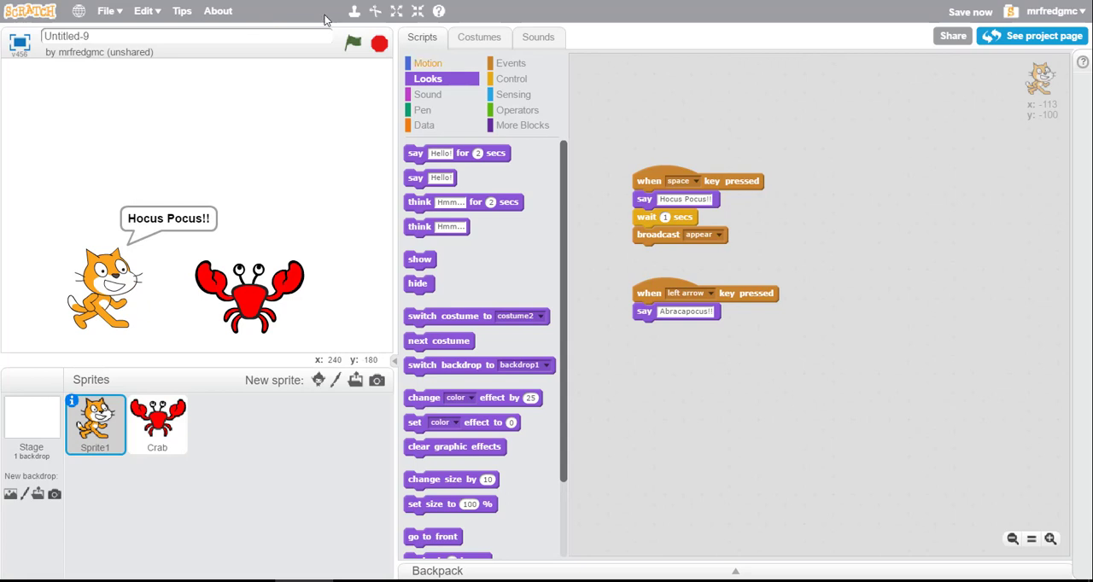
Append a 1-second wait and a broadcast of new message 'disappear' to the left-arrow script
left_click(512, 78)
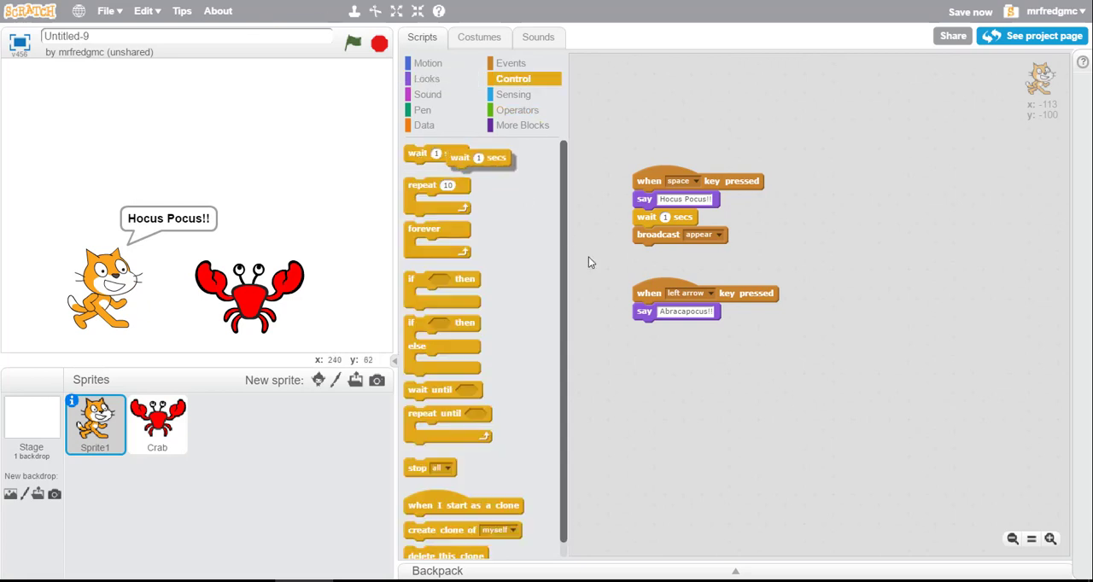
left_click_drag(457, 158, 665, 329)
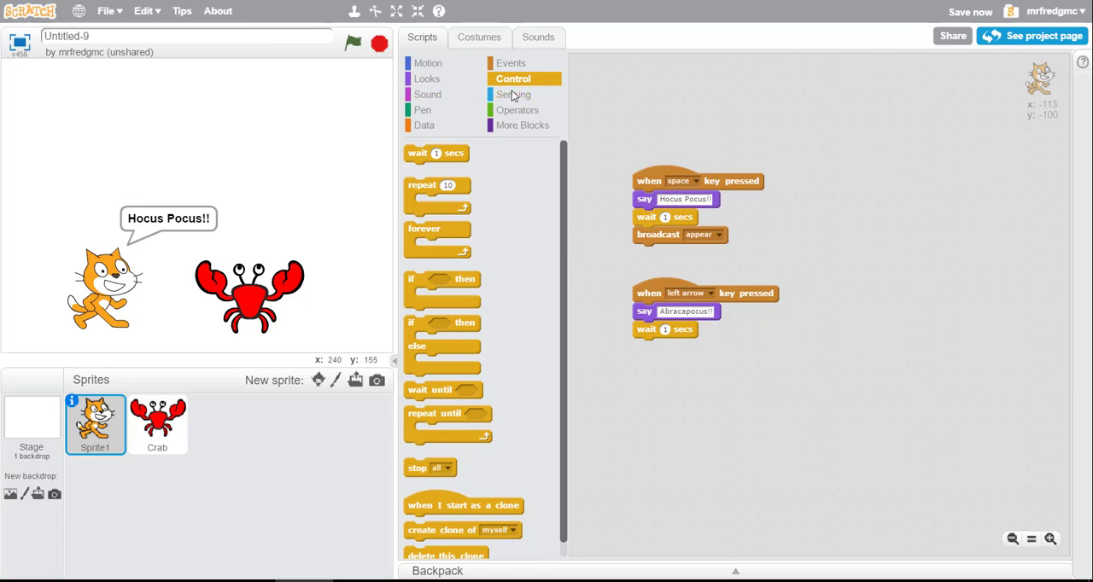
left_click(511, 63)
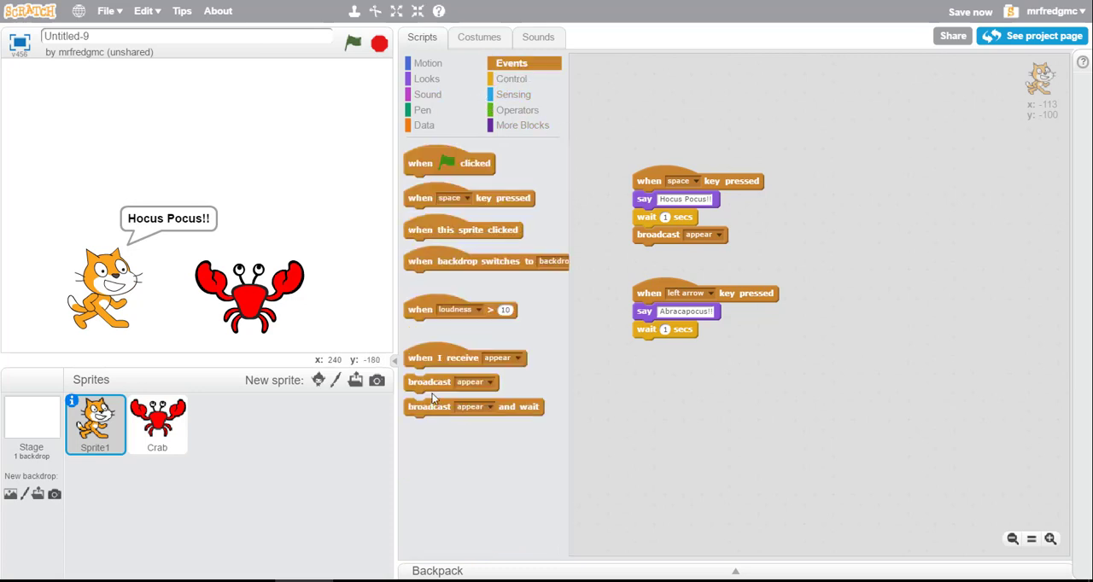
left_click_drag(450, 382, 679, 347)
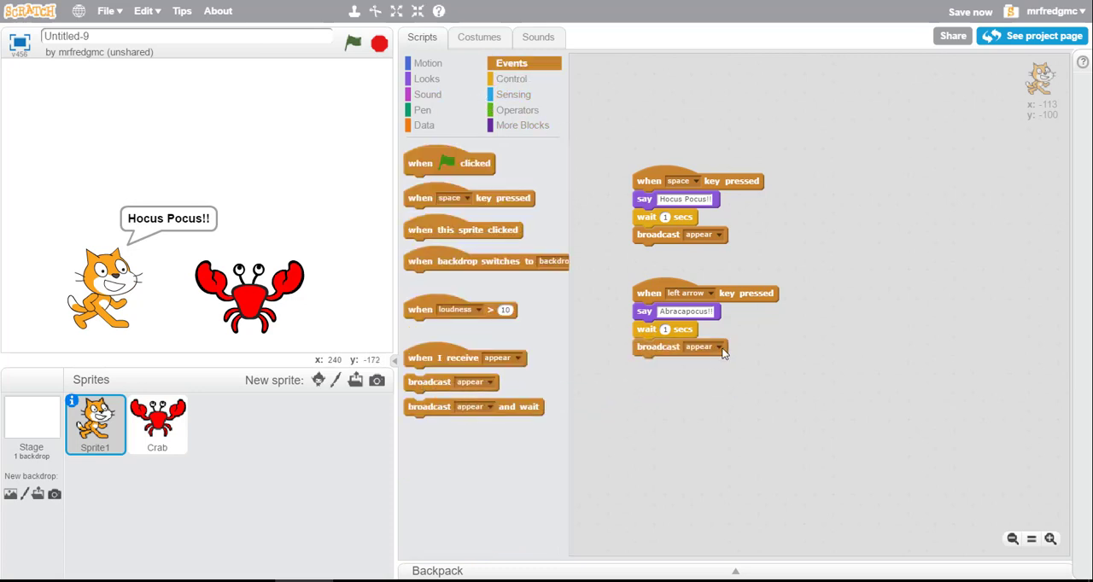
left_click(723, 347)
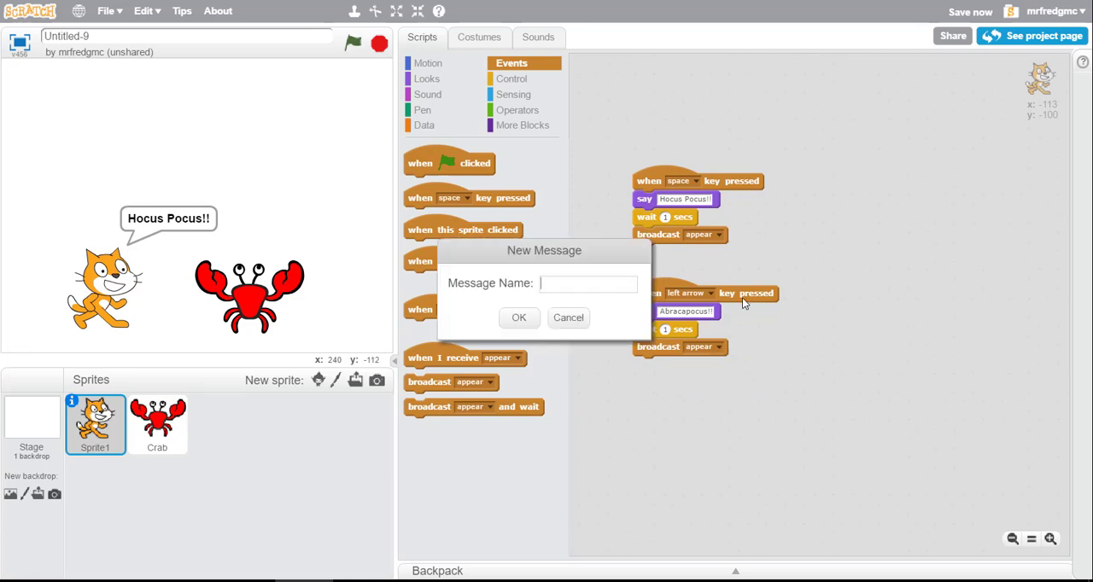
type("disapp")
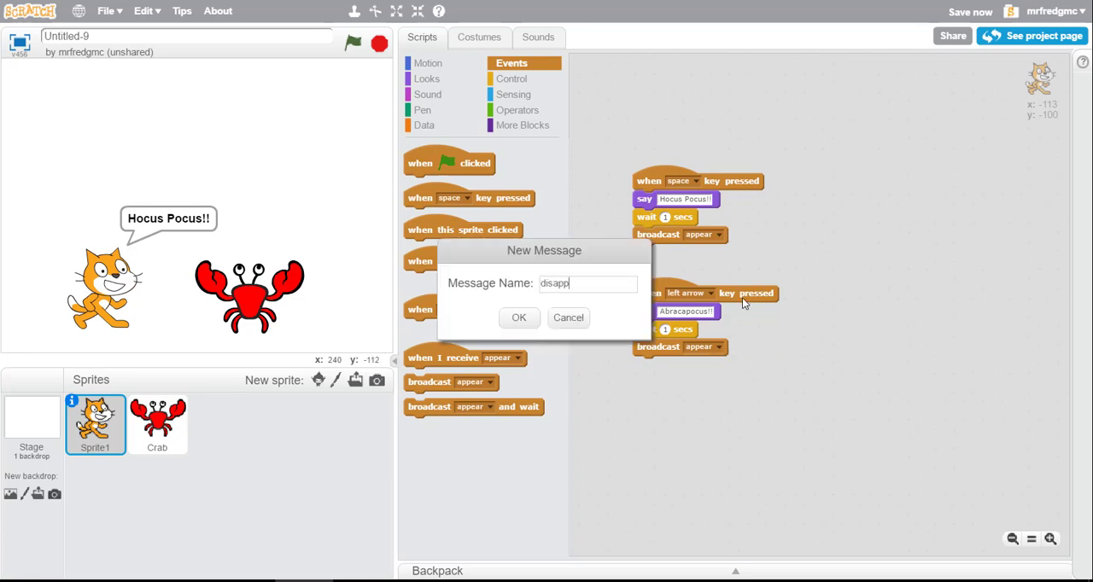
type("ear")
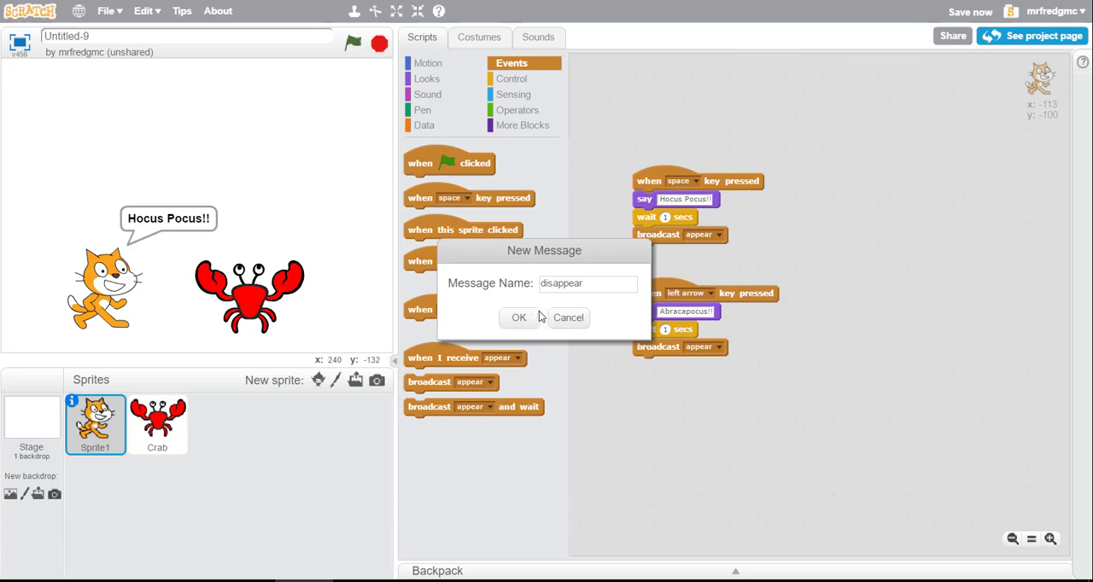
left_click(519, 317)
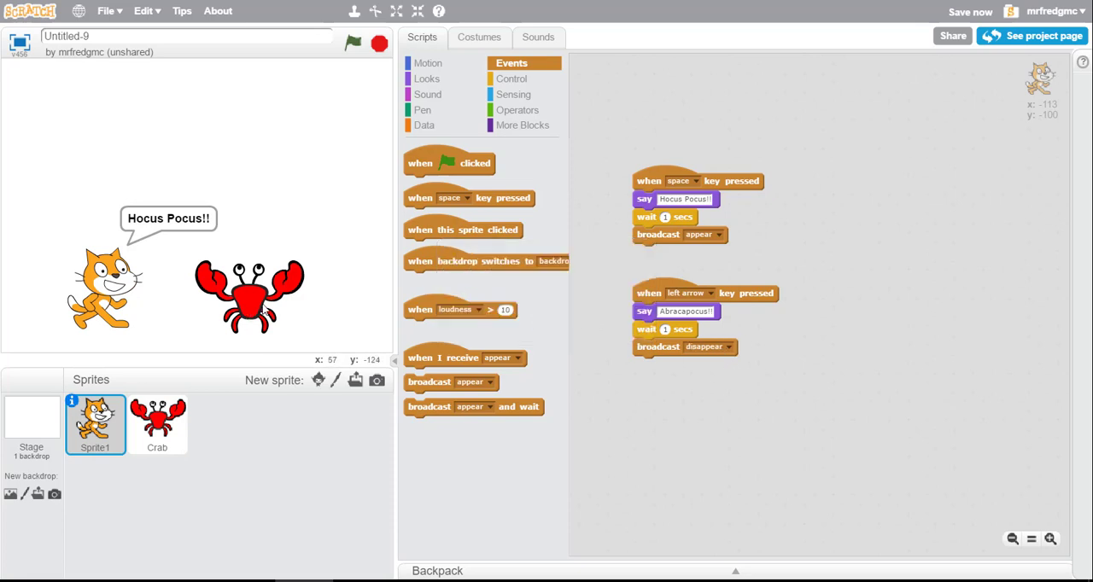
Select the crab and add a 'when I receive disappear' trigger
left_click(157, 424)
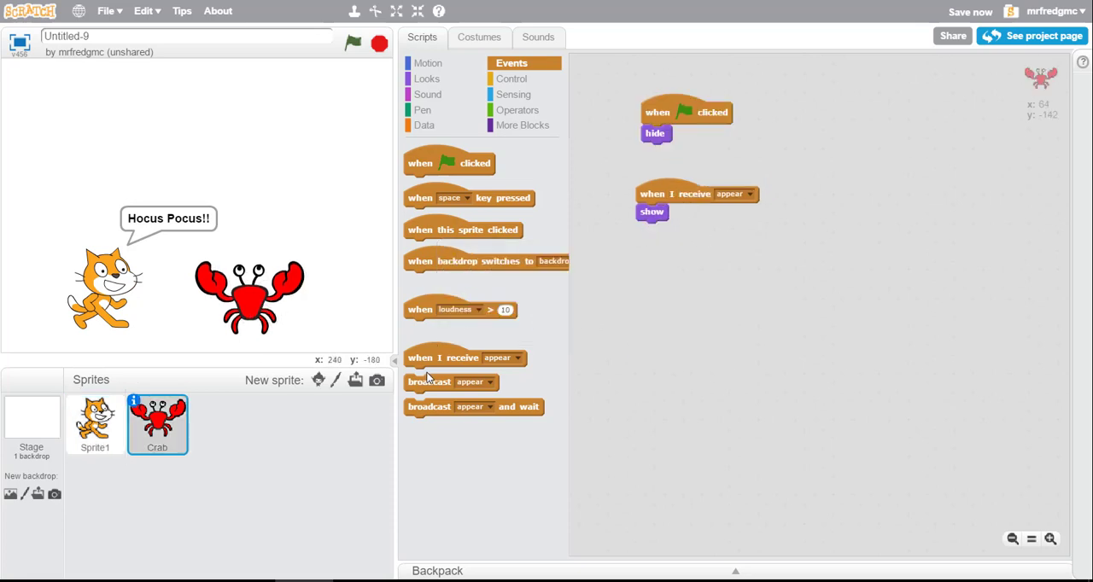
left_click_drag(465, 357, 700, 267)
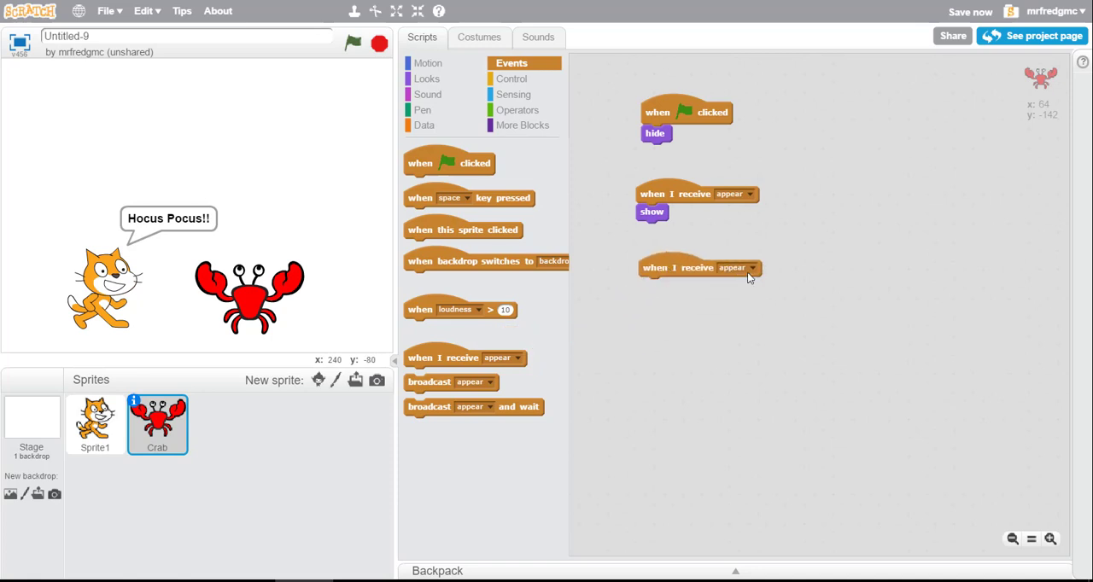
left_click(751, 268)
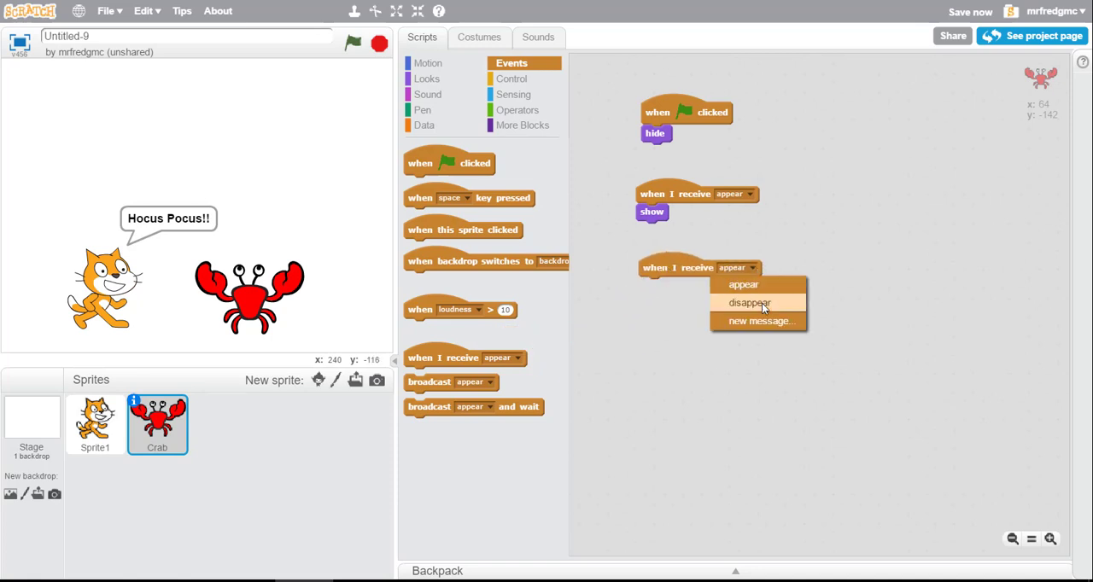
mouse_move(743, 284)
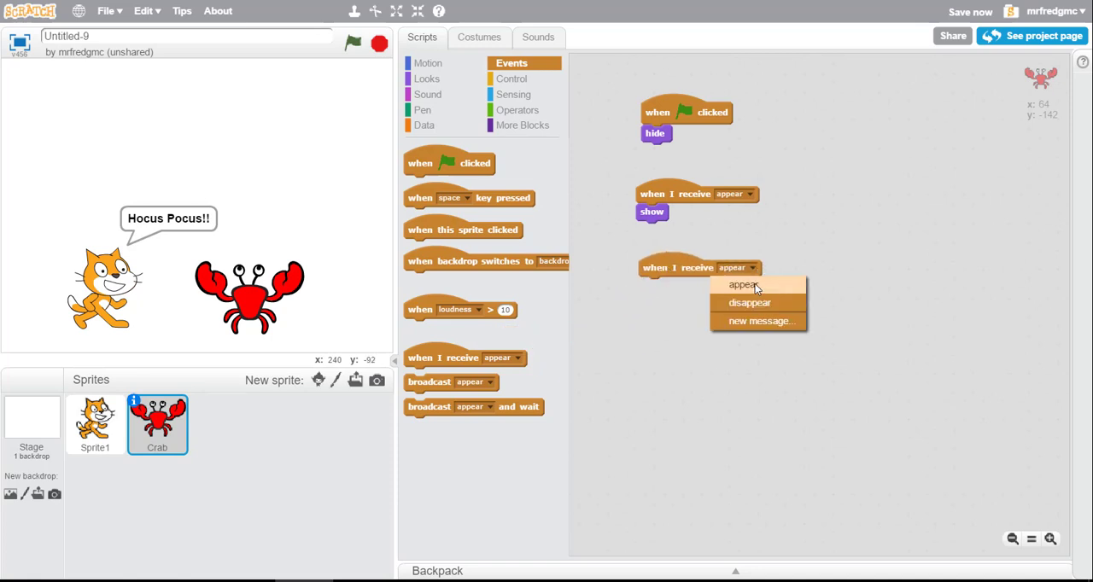
left_click(749, 302)
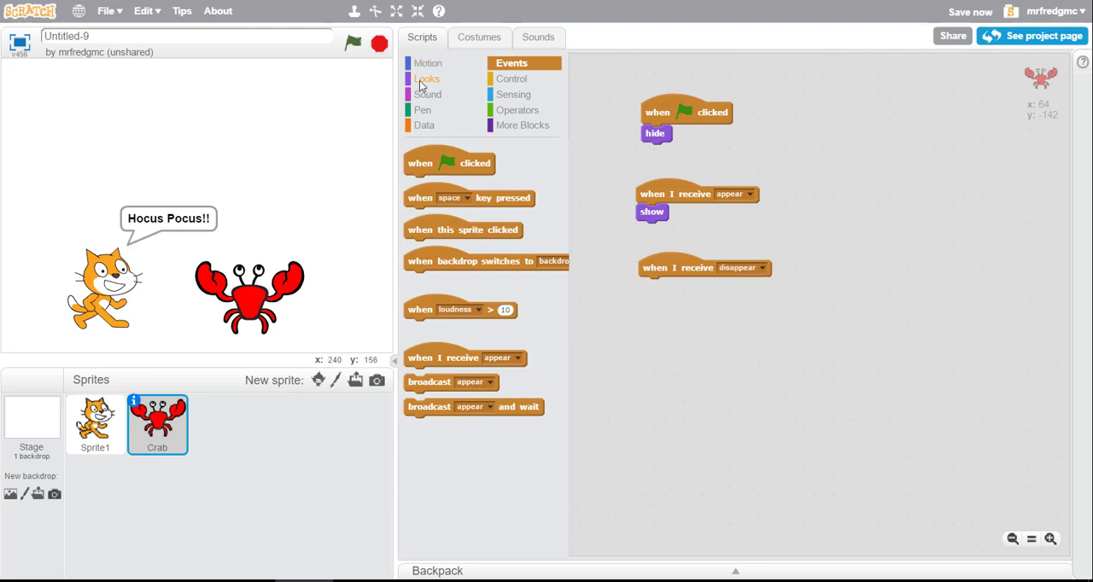
left_click(427, 79)
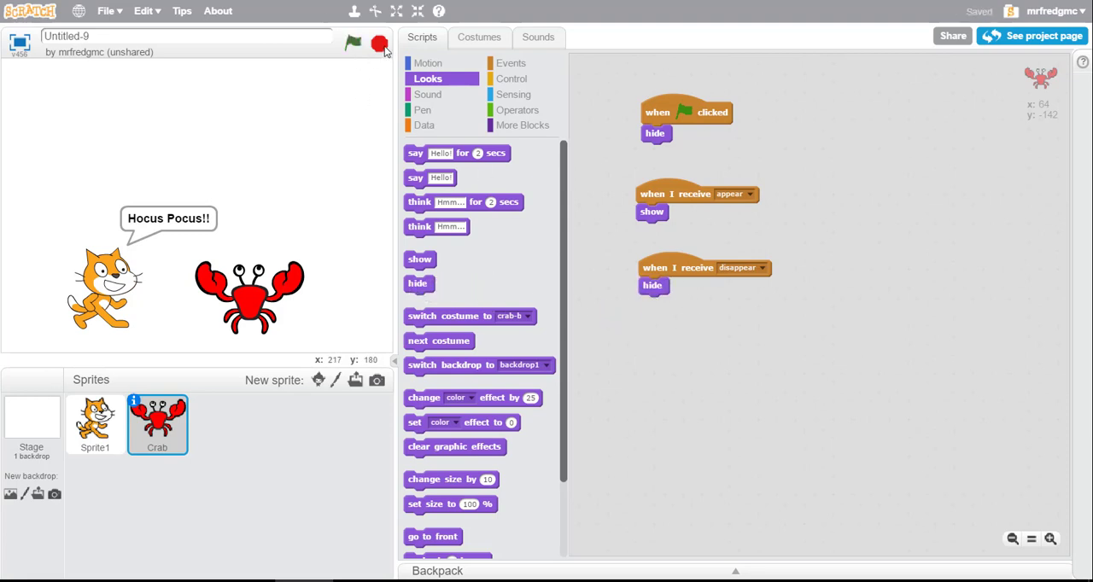
Run the project, then check space shows the crab with Hocus Pocus and left arrow hides it with Abracapocus
left_click(352, 43)
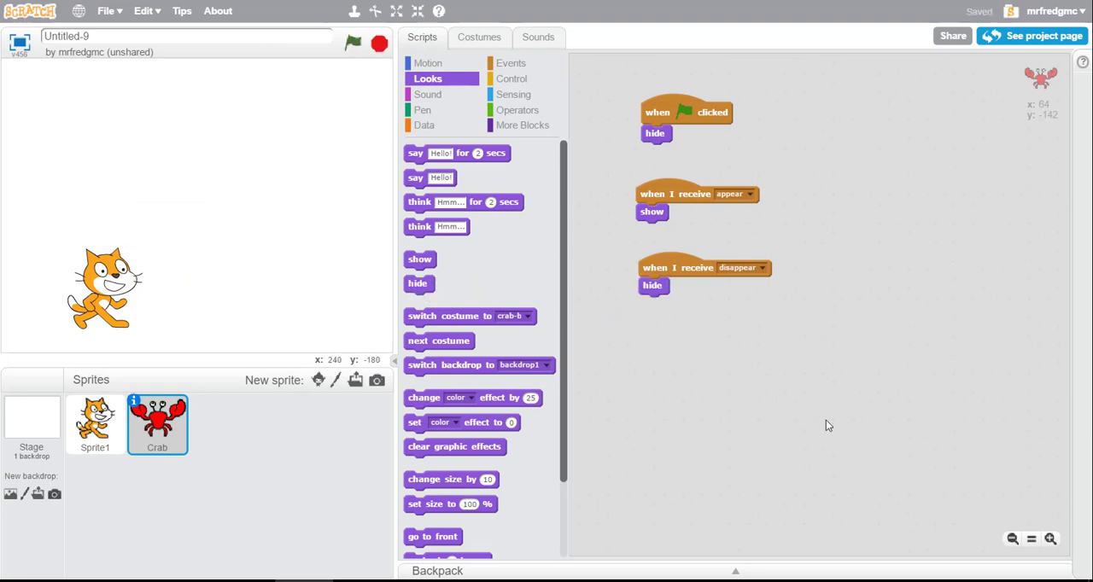
mouse_move(282, 305)
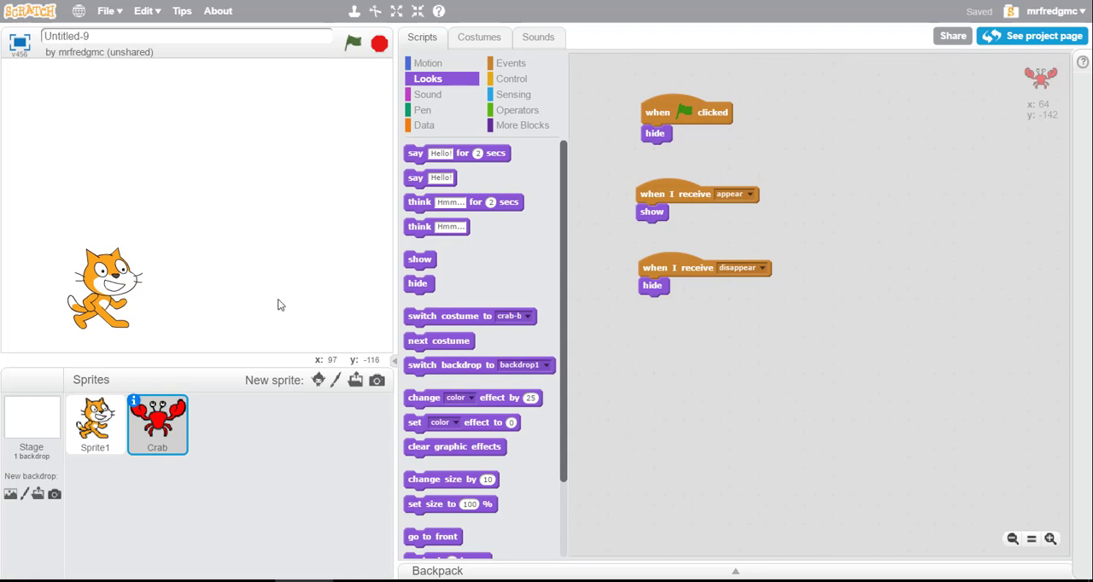
left_click(353, 42)
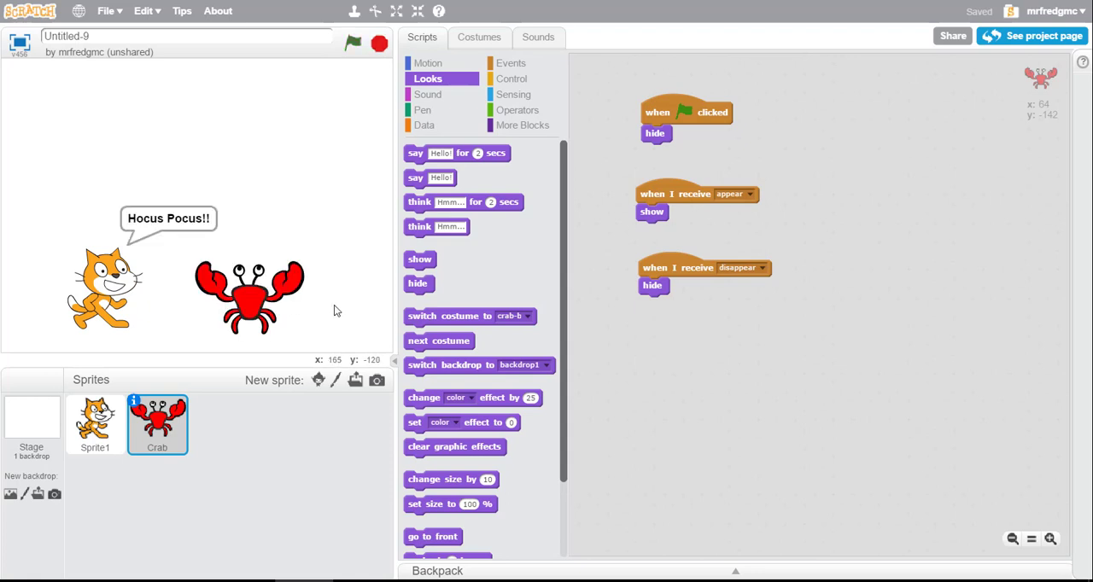
mouse_move(414, 8)
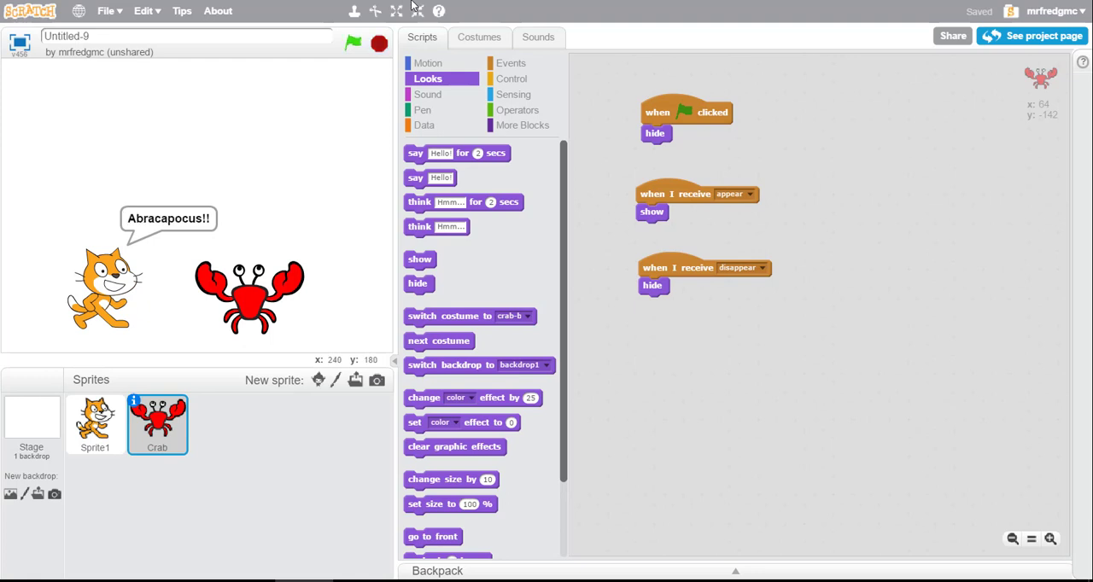
left_click(353, 43)
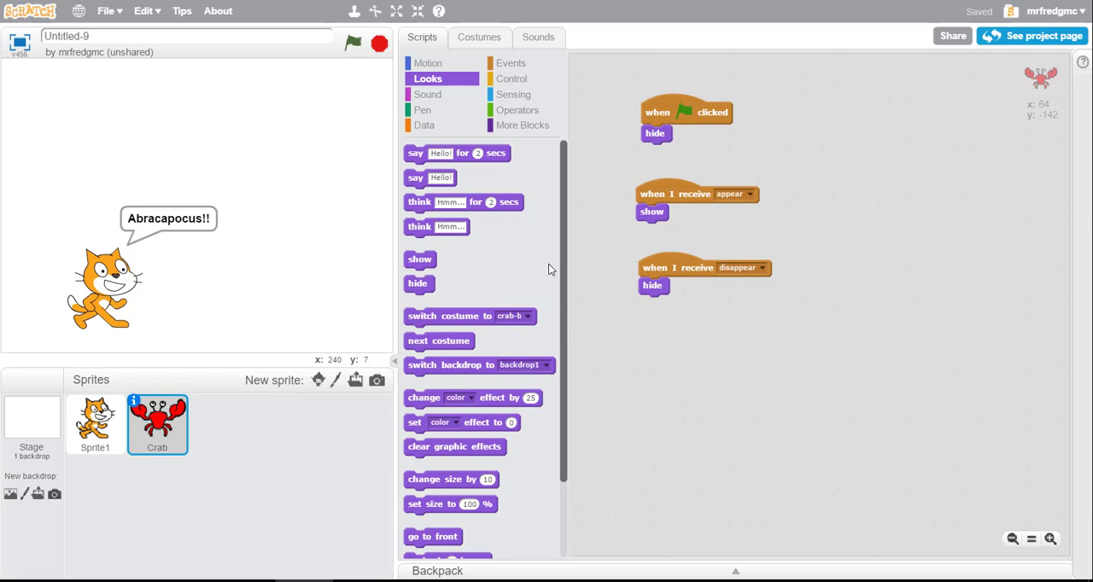
mouse_move(670, 369)
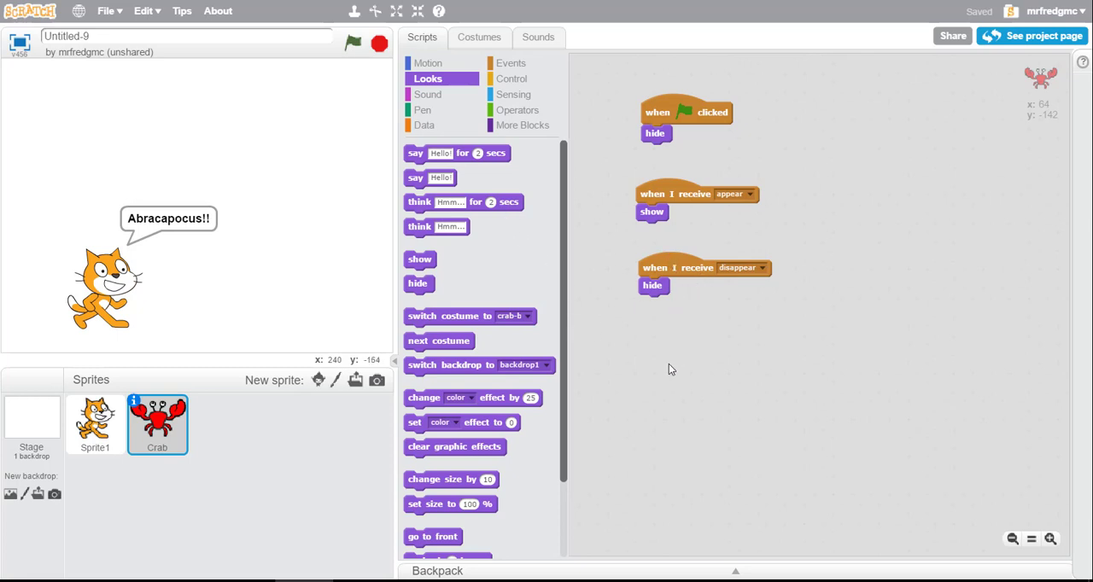
mouse_move(696, 373)
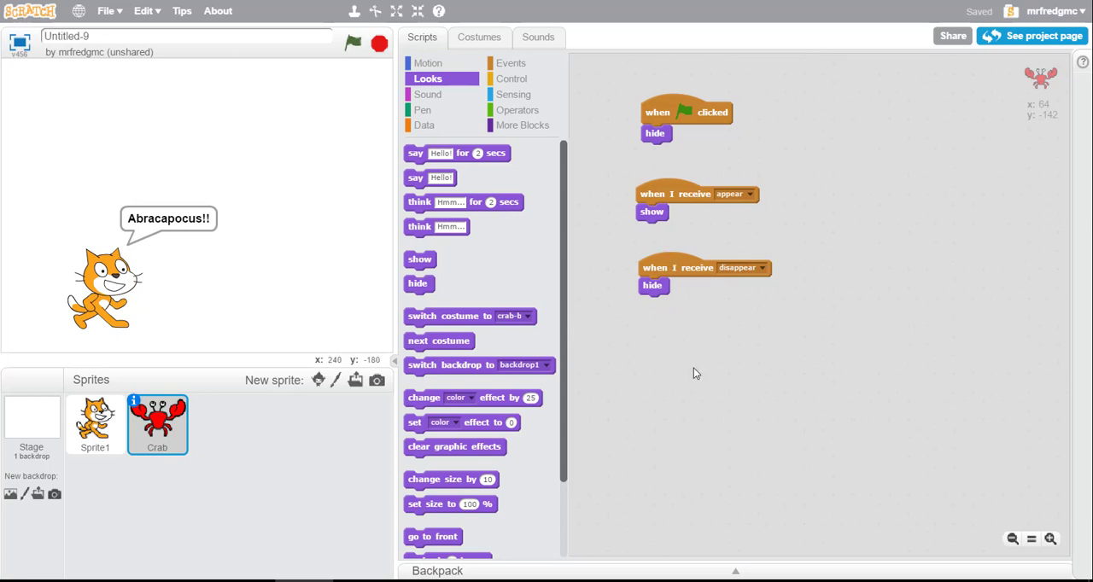